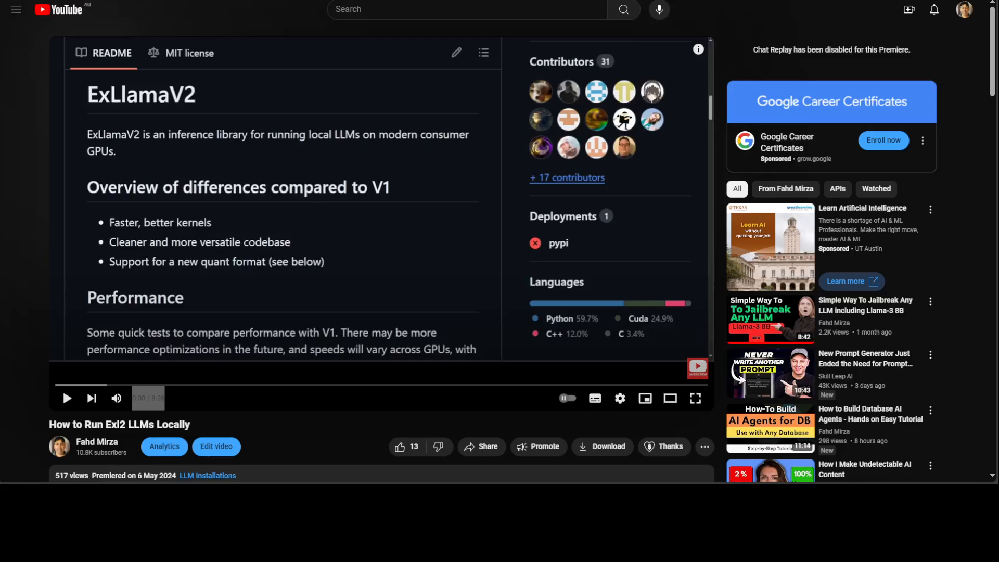
pyautogui.moveTo(214, 60)
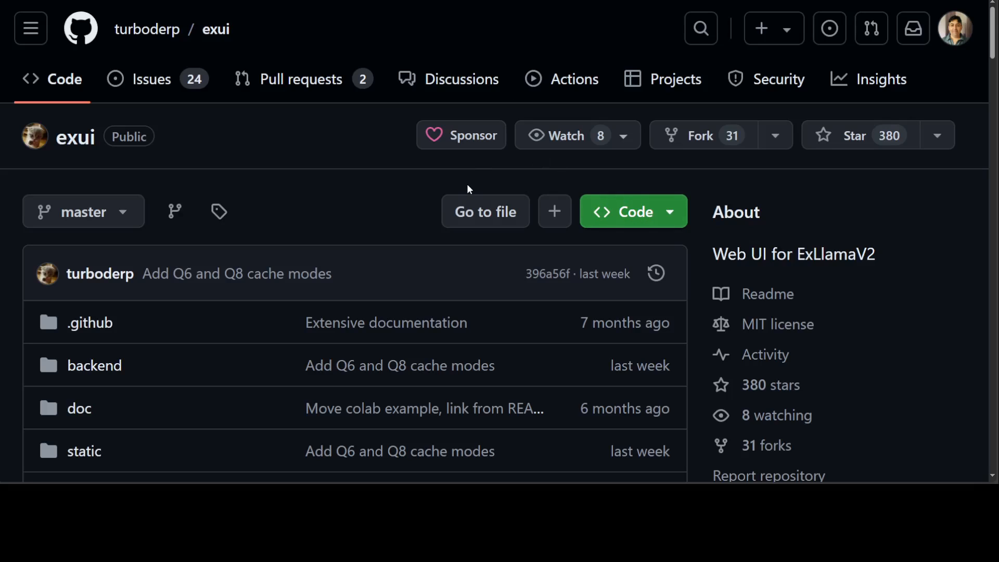
pyautogui.moveTo(456, 27)
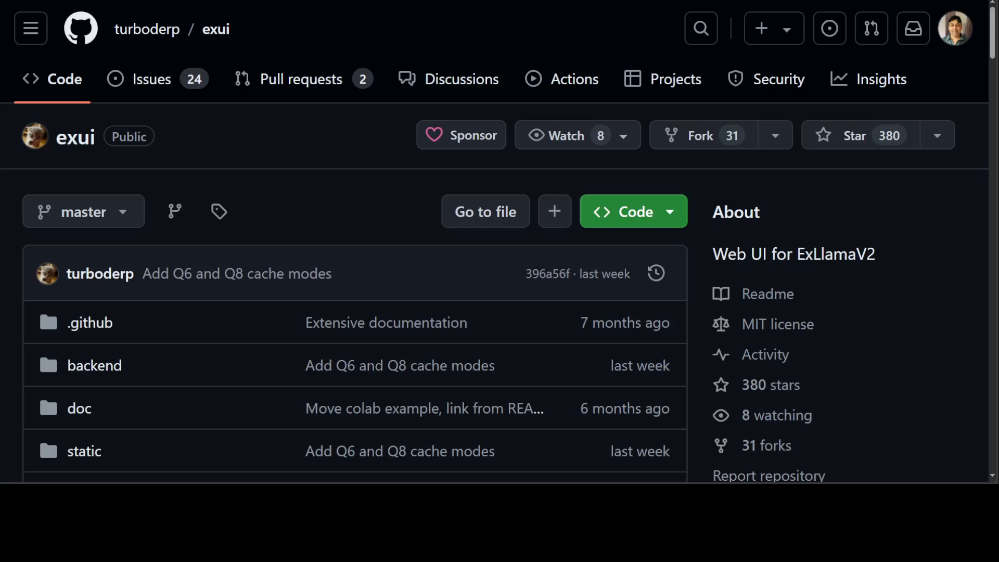
# - Run nvidia-smi to check the NVIDIA GPU status
pyautogui.click(214, 29)
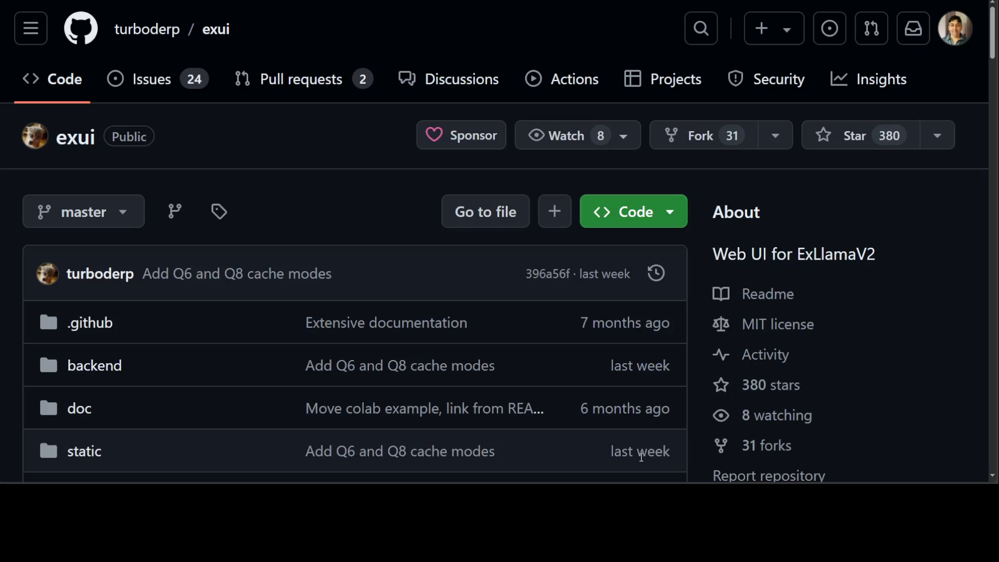
pyautogui.moveTo(332, 434)
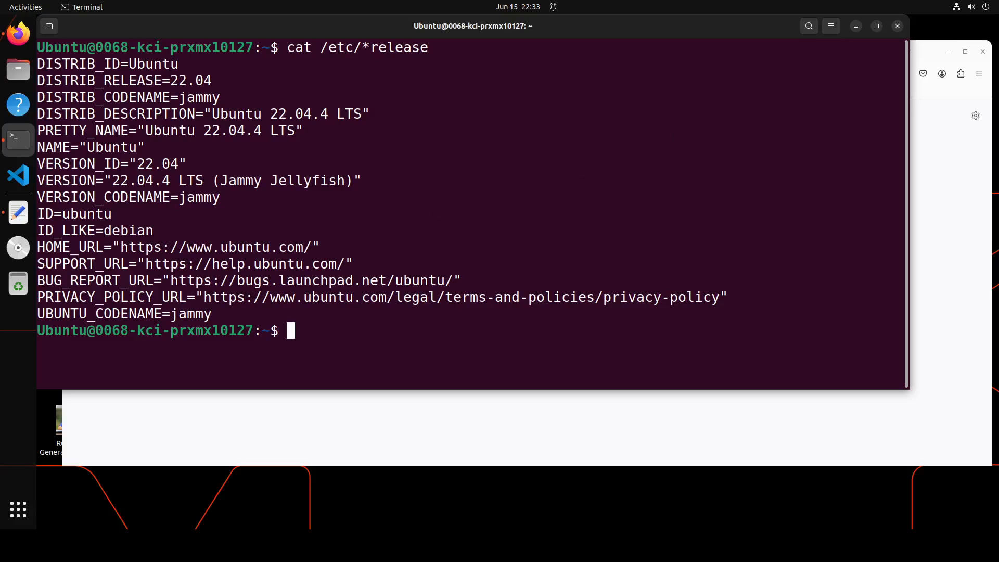
pyautogui.moveTo(751, 172)
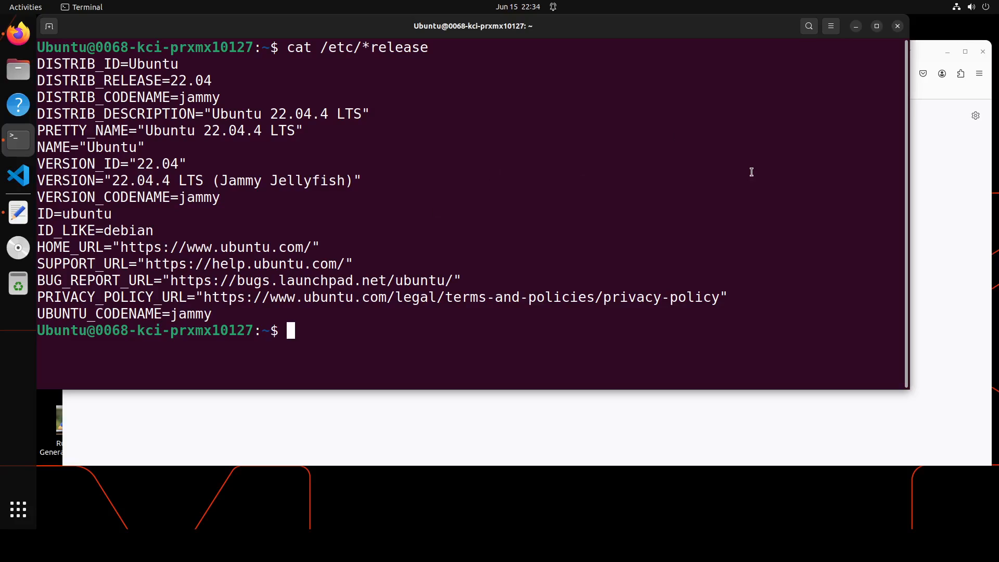
pyautogui.write('nvidia-smi')
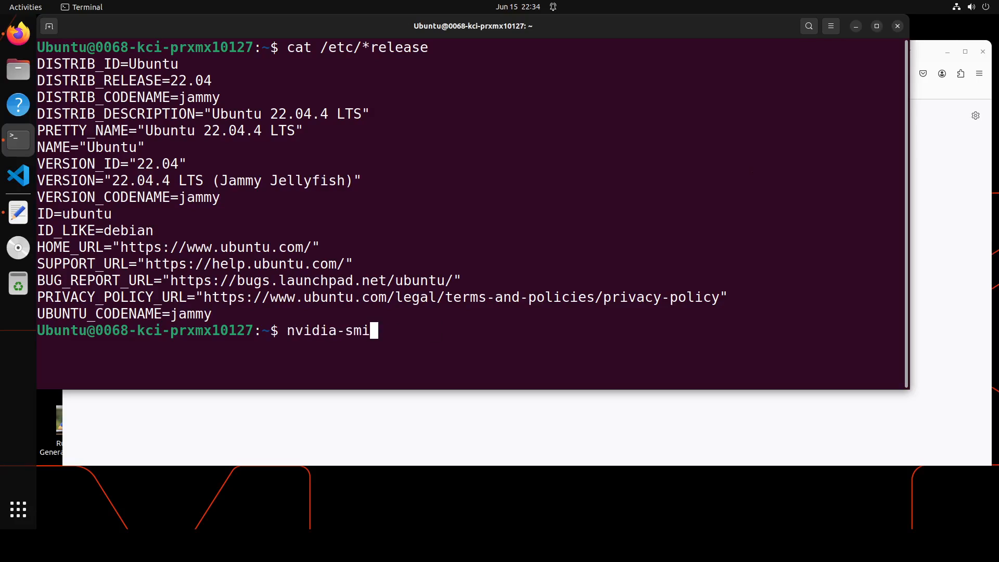
pyautogui.press('Return')
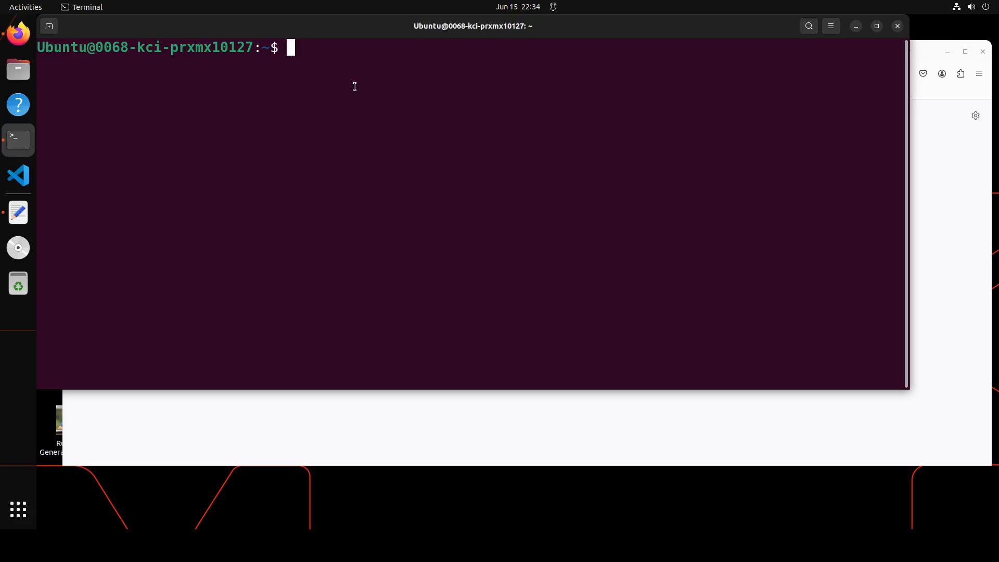
# - Check conda info and create a new conda environment named exui
pyautogui.write('conda info')
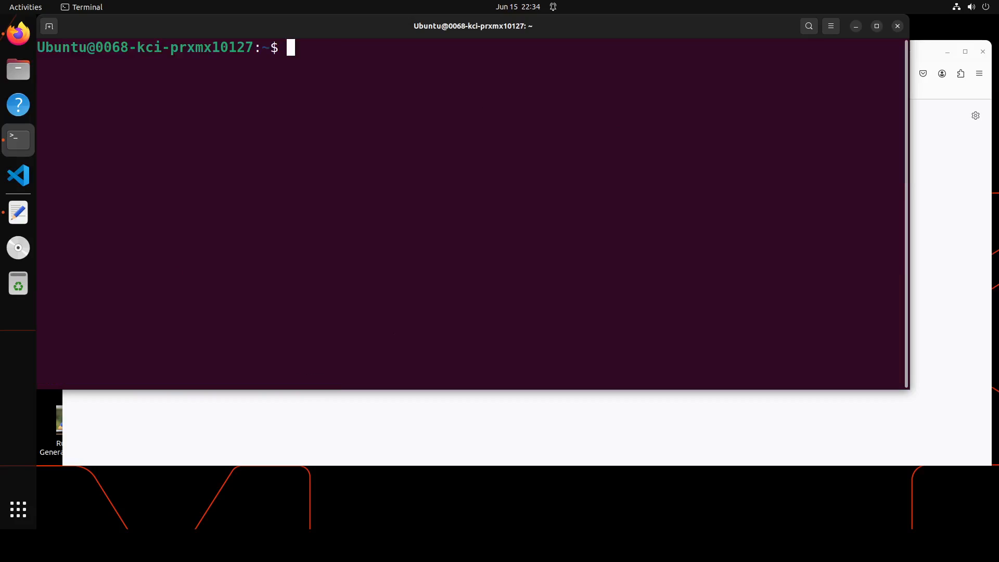
pyautogui.rightClick(349, 141)
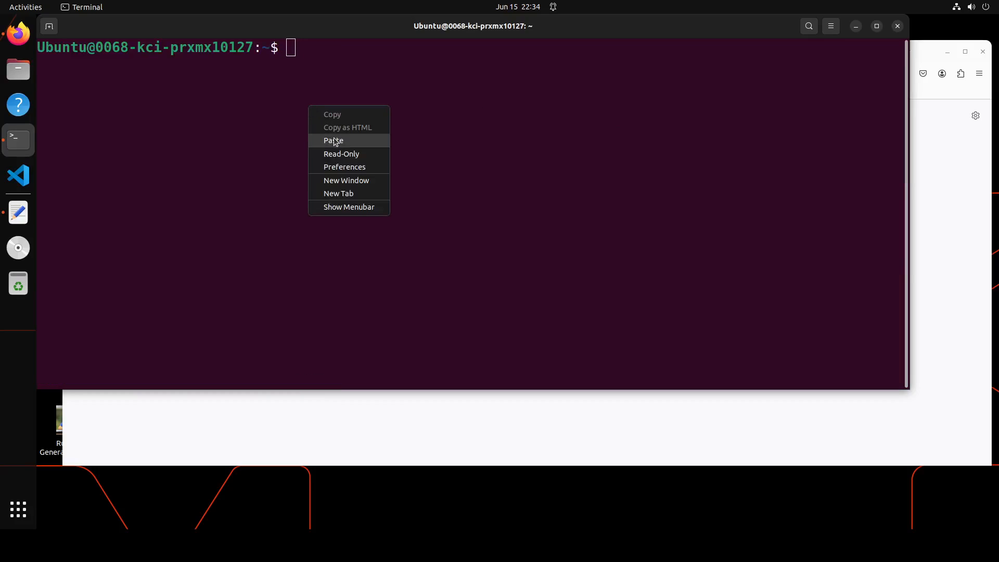
pyautogui.click(333, 141)
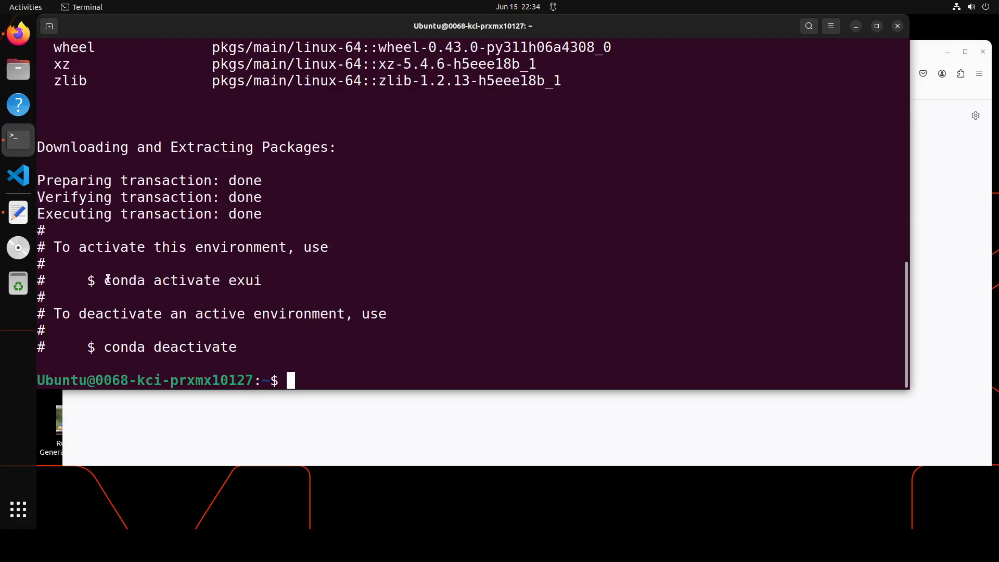
pyautogui.moveTo(380, 282)
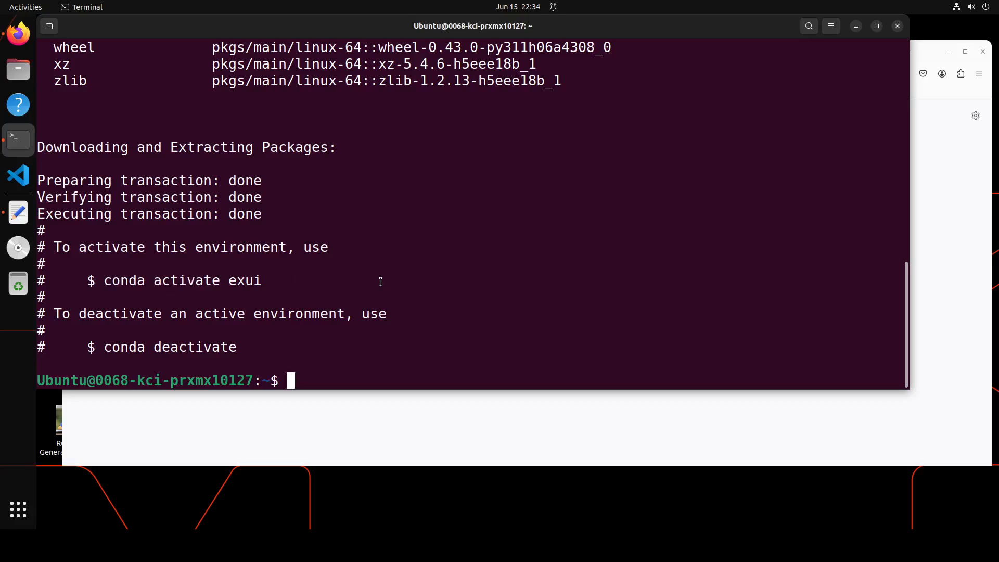
# - Activate the exui conda environment
pyautogui.write('conda a')
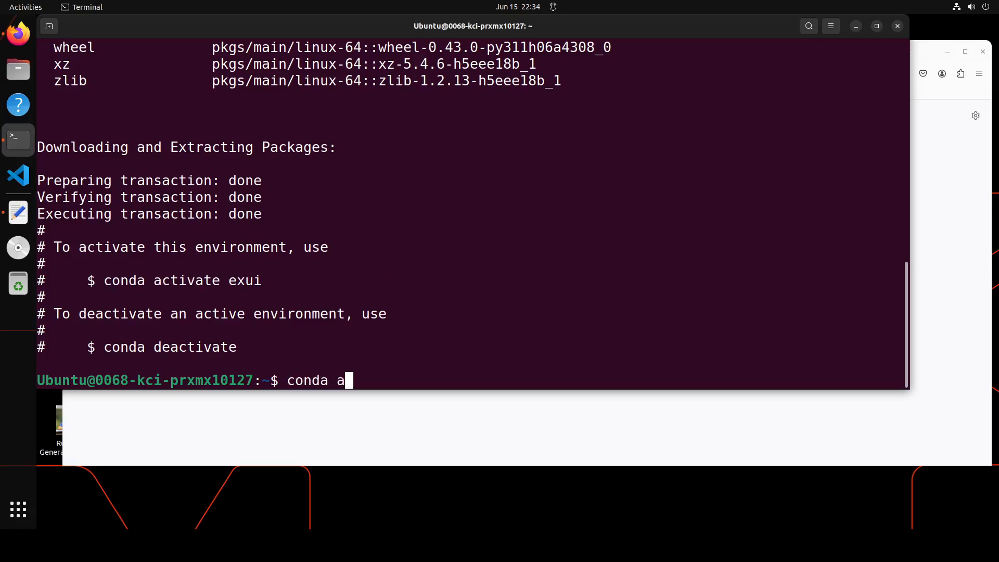
pyautogui.write('ctivate exui')
pyautogui.write('pip install packaging')
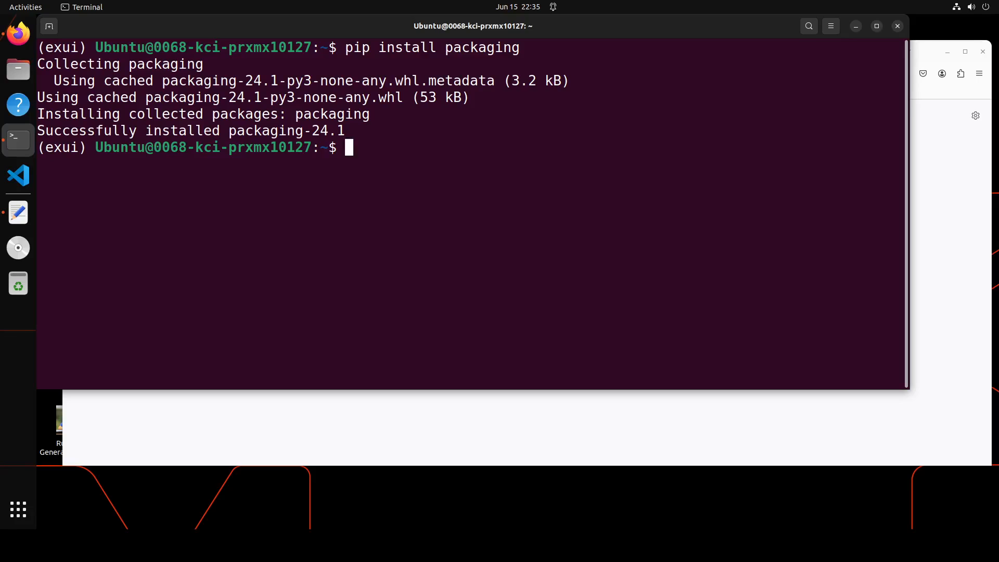
pyautogui.moveTo(462, 237)
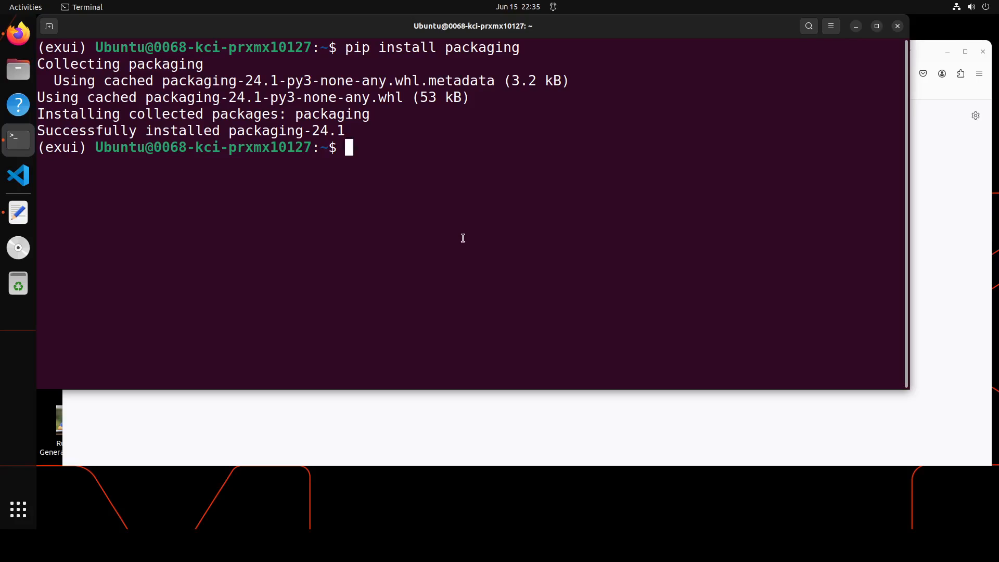
# - Check whether torch is installed, then paste the next pip install command
pyautogui.write('pip show tor')
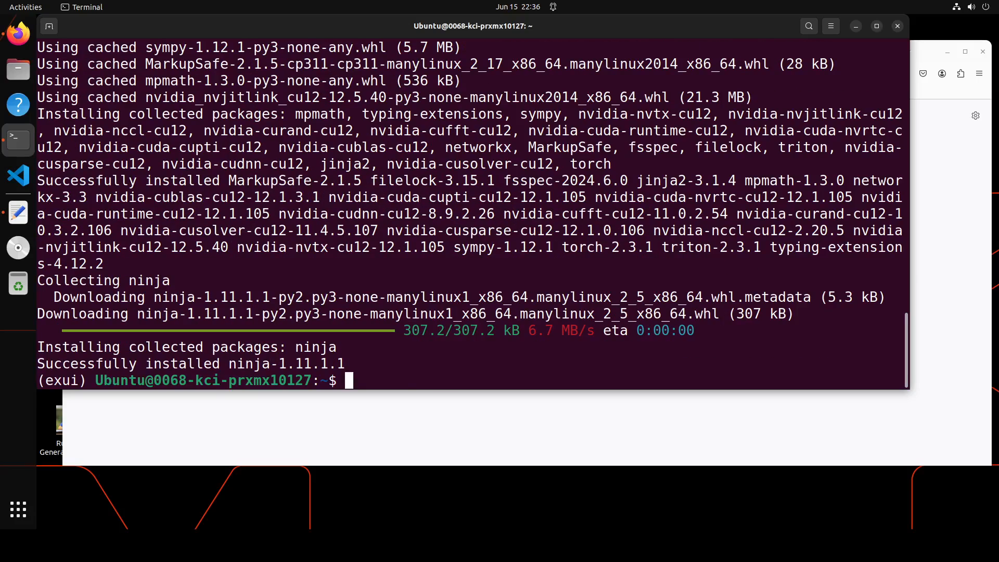
pyautogui.rightClick(413, 354)
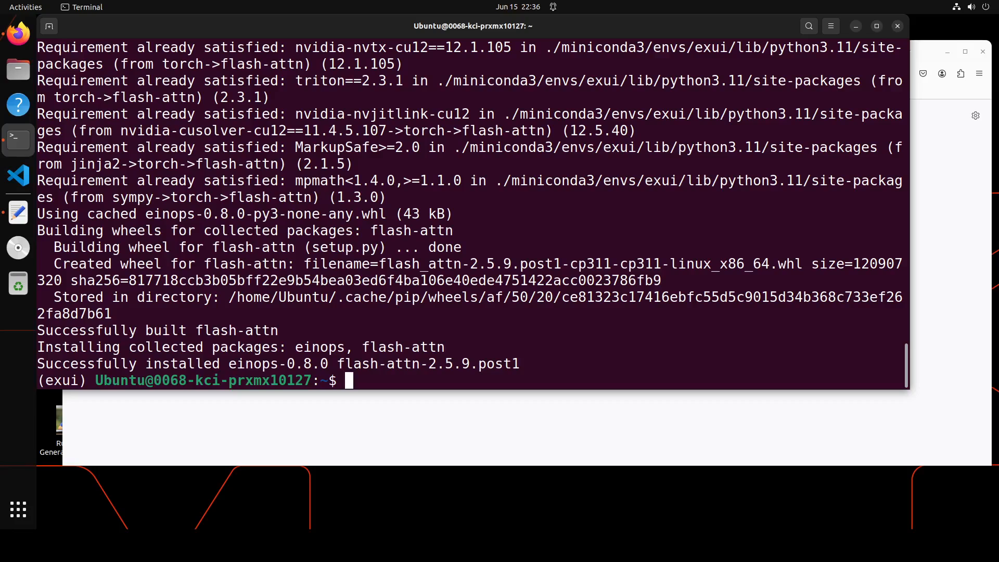
pyautogui.moveTo(638, 320)
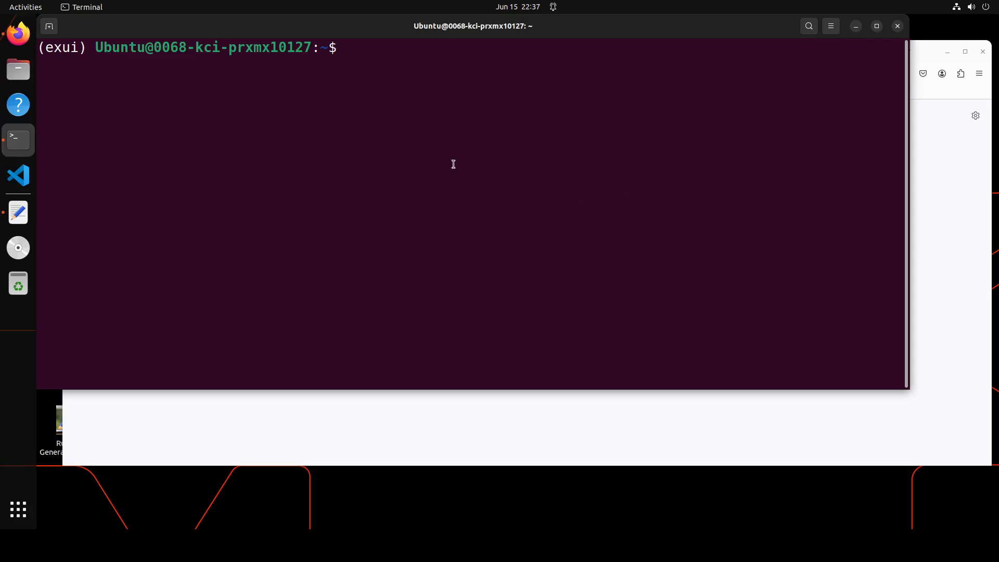
pyautogui.write('git clone https://github.com/turboderp/exui')
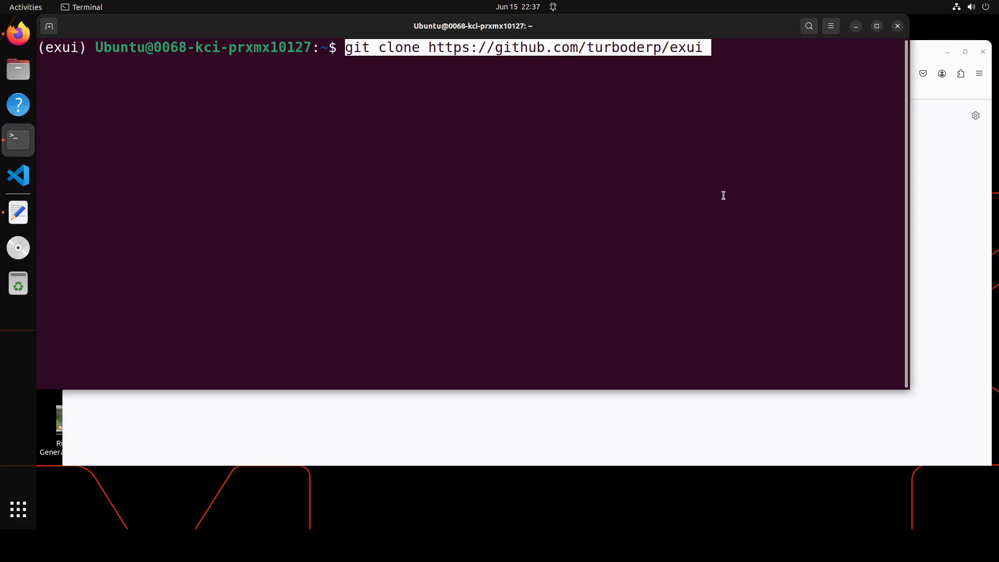
pyautogui.press('Return')
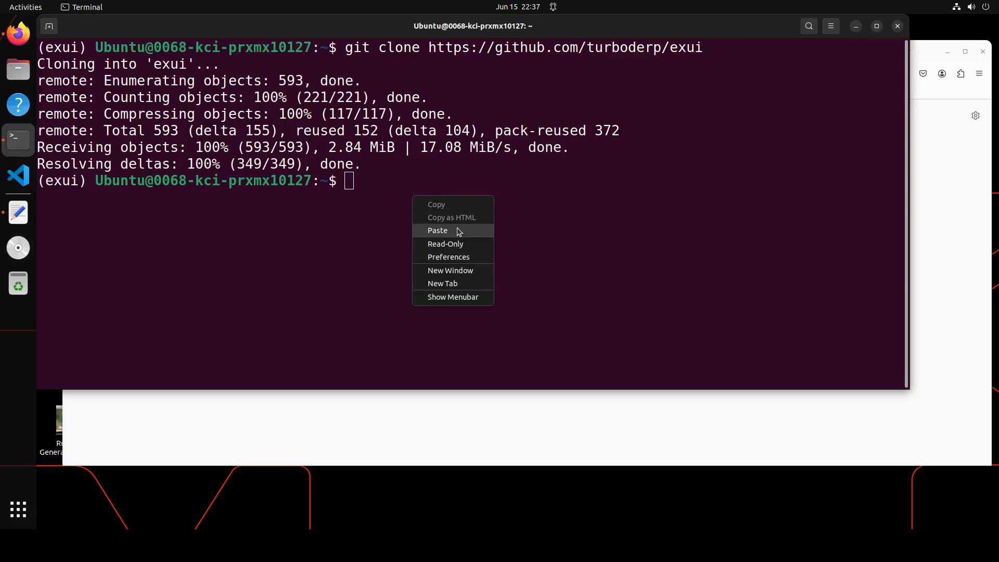
pyautogui.click(438, 230)
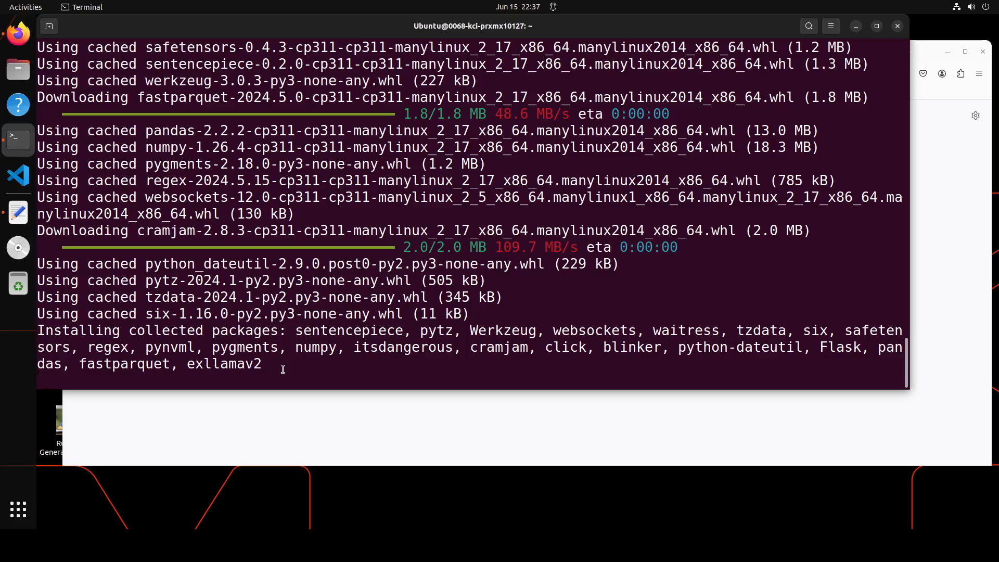
pyautogui.moveTo(296, 366)
pyautogui.write('git clone https://github.com/turboderp/exllamav2')
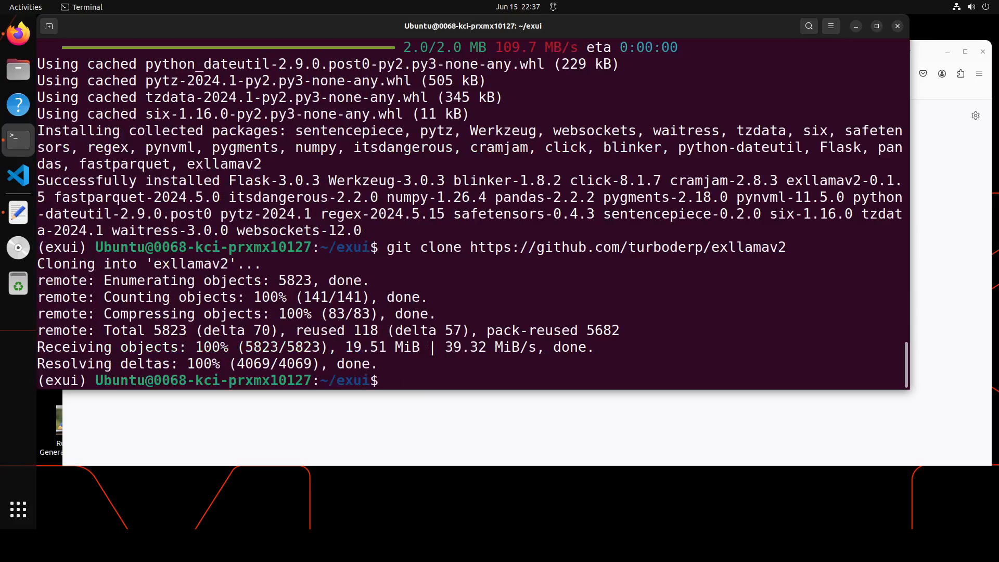
# - Run 'cd exllamav2 && python setup.py install --user' to build ExLlamaV2 from source
pyautogui.rightClick(538, 294)
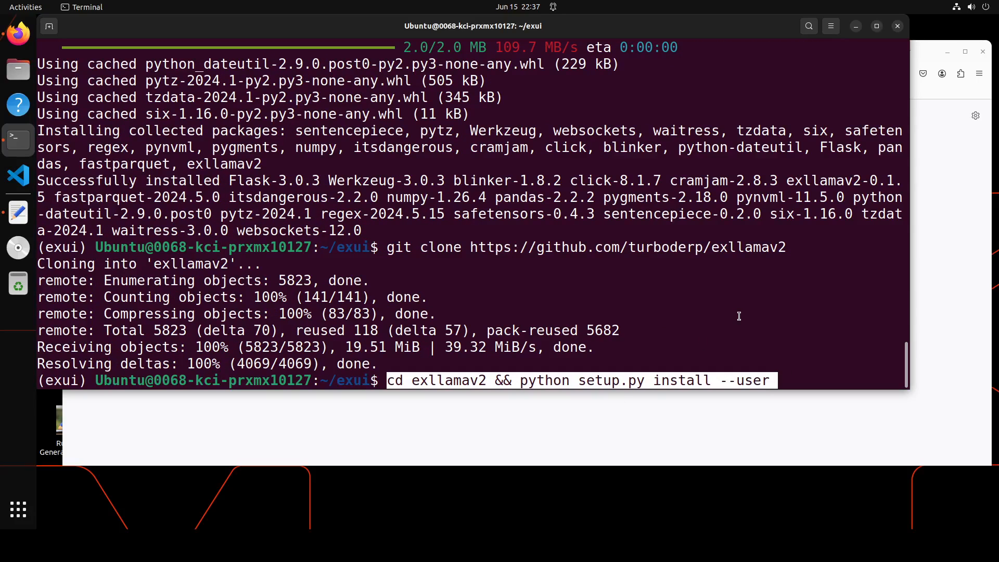
pyautogui.press('Return')
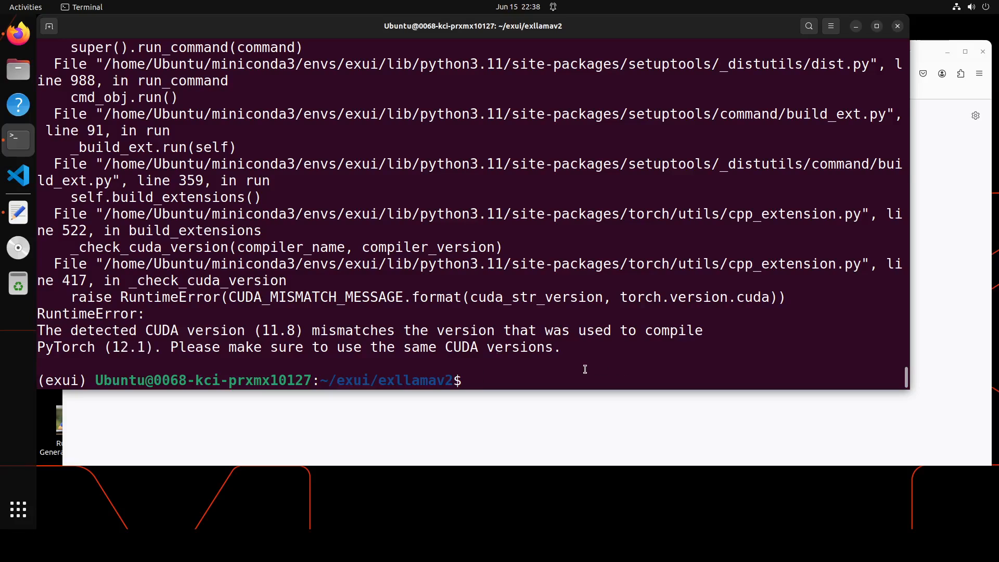
# - Run nvcc -V to report the CUDA compiler release, then begin a pip show query
pyautogui.write('nvcc')
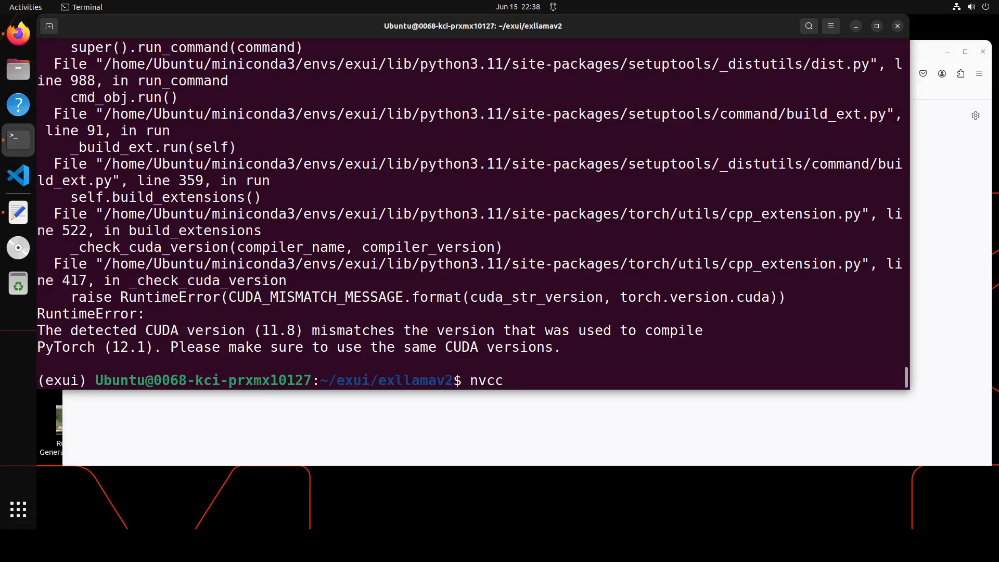
pyautogui.write('-V')
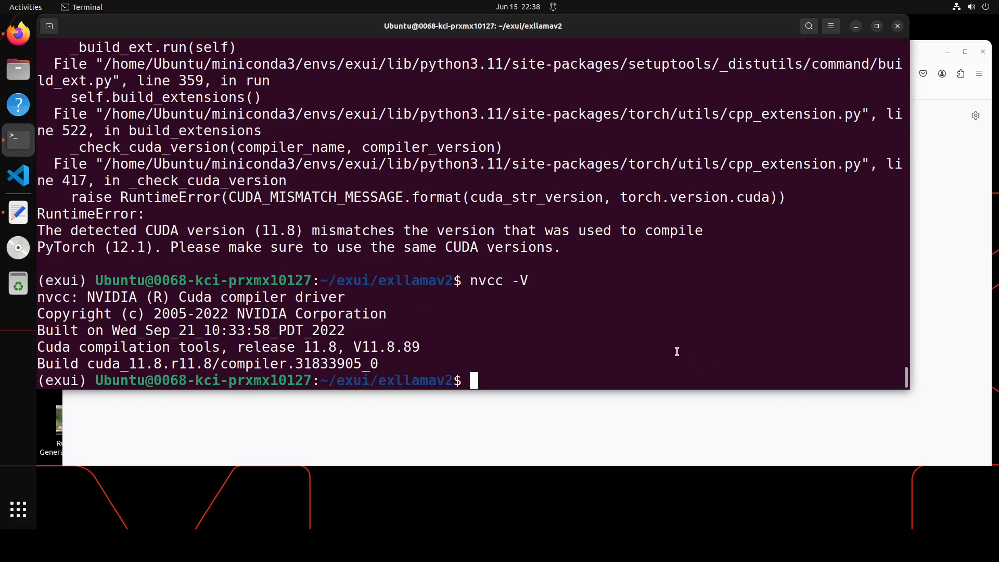
pyautogui.write('pip show')
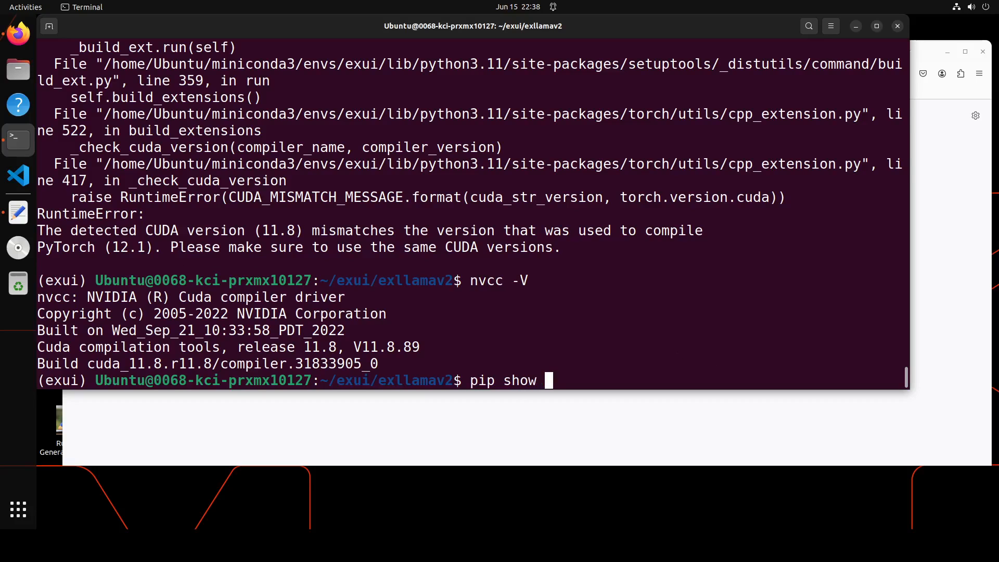
# - Show the installed torch package details, then abandon the line for a fresh prompt
pyautogui.write('torch')
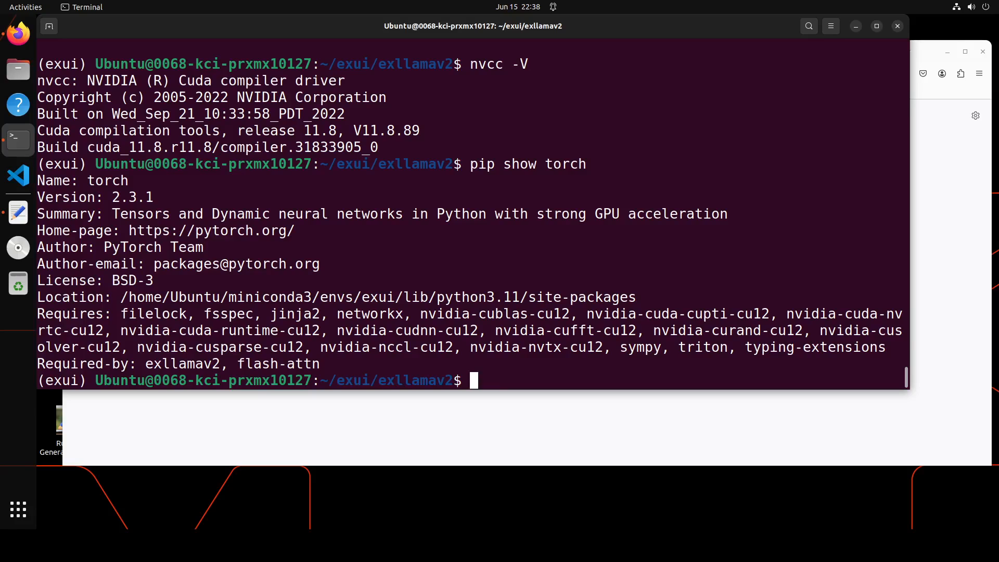
pyautogui.press('ctrl+c')
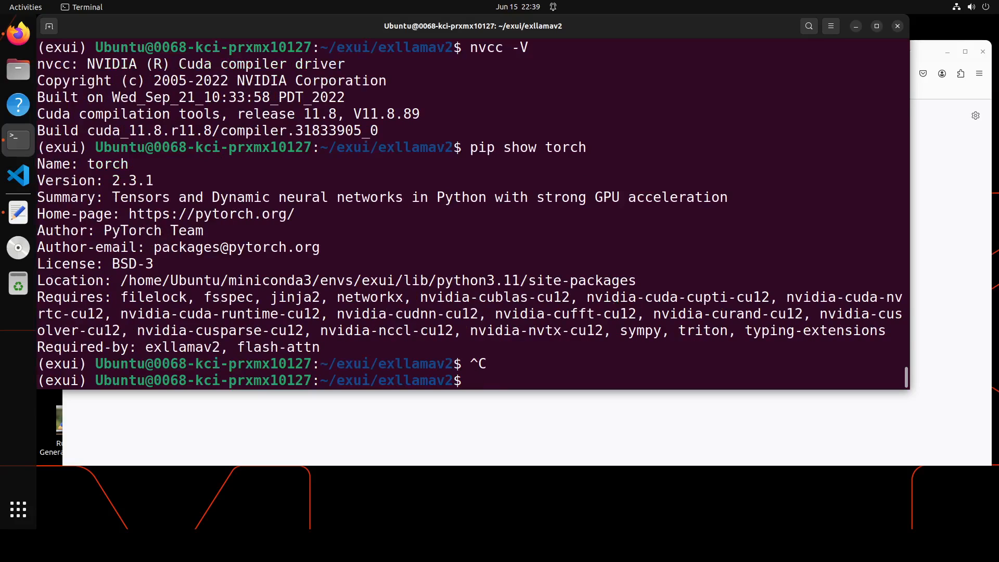
# - Paste and run the copied command, leaving a cleared prompt in the exllamav2 folder
pyautogui.rightClick(471, 381)
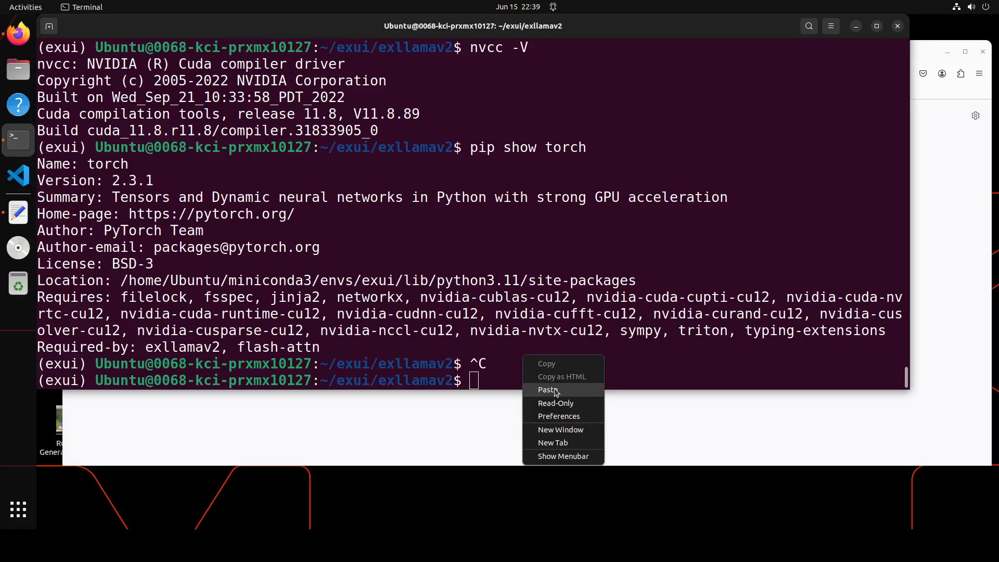
pyautogui.click(548, 390)
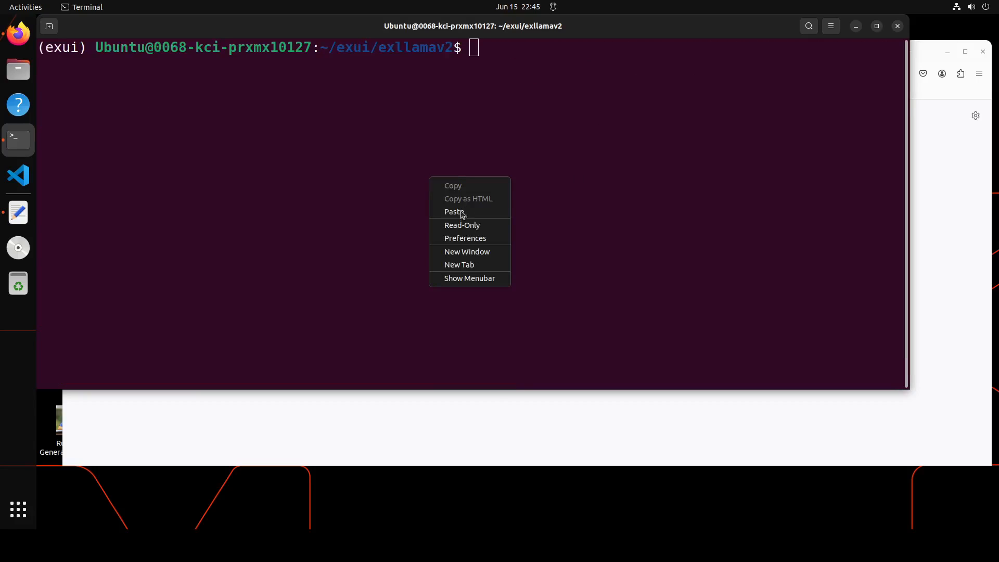
# - Run 'python setup.py install --user' to install ExLlamaV2 from source
pyautogui.click(455, 211)
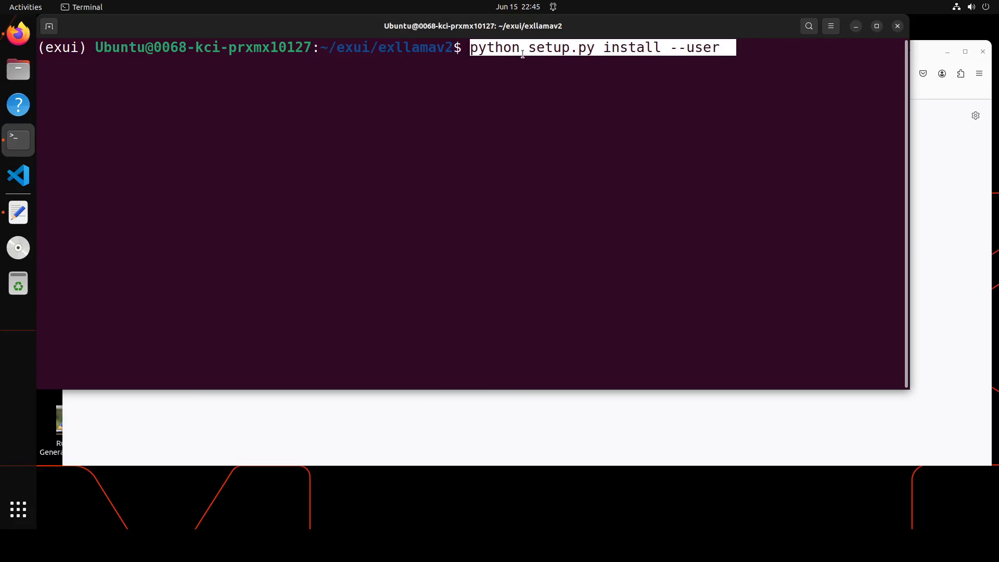
pyautogui.press('Return')
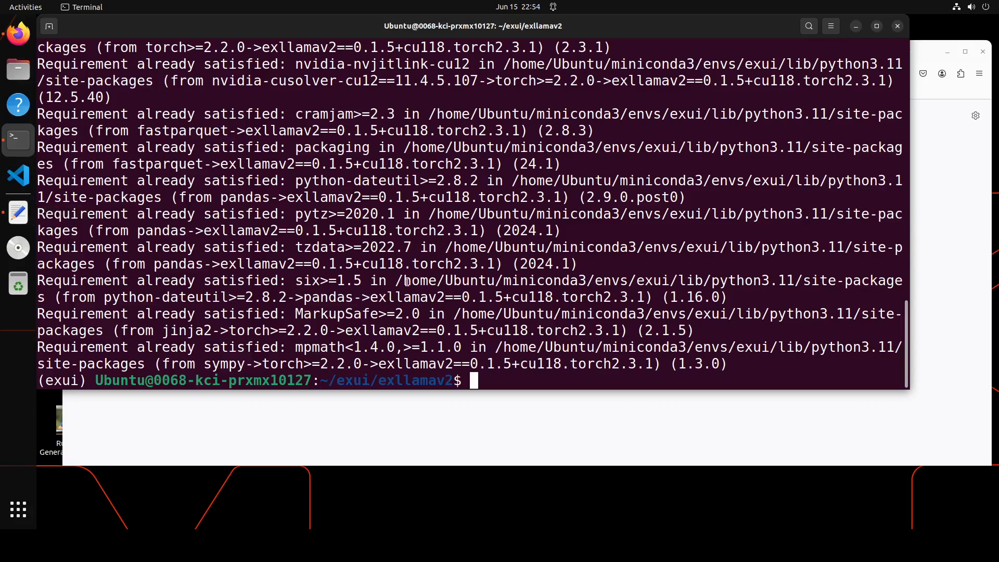
# - Clear the terminal and set export Method="EXL2"
pyautogui.write('clear')
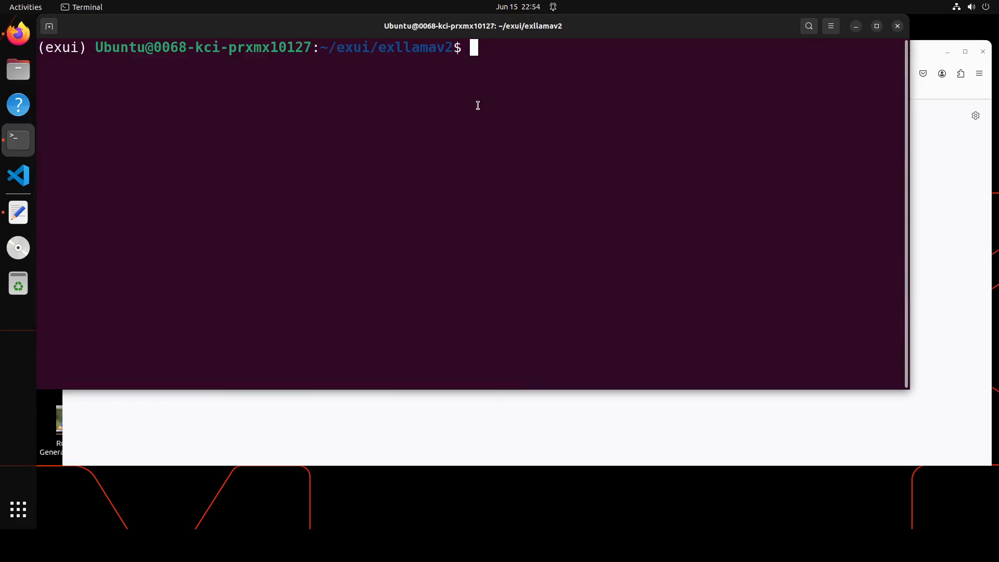
pyautogui.write('export Method="EXL2"')
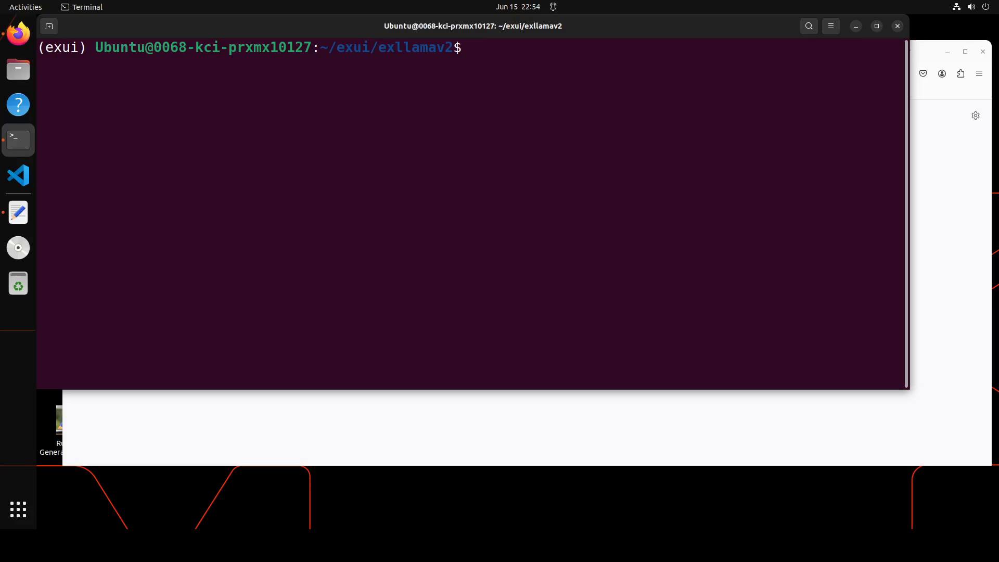
# - Upgrade huggingface-hub with pip and create a models folder inside exllamav2
pyautogui.write('pip install -U huggingface-hub')
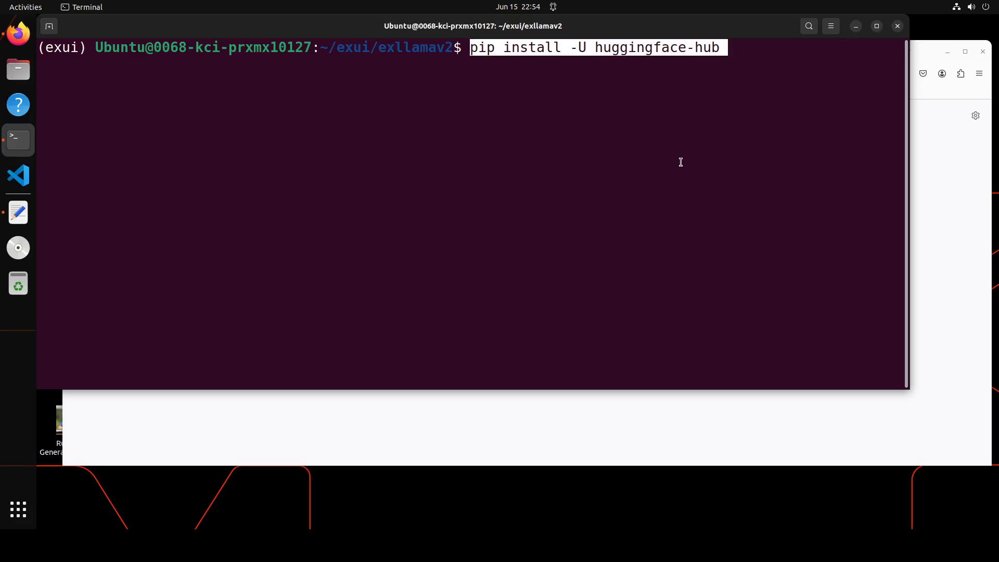
pyautogui.press('Return')
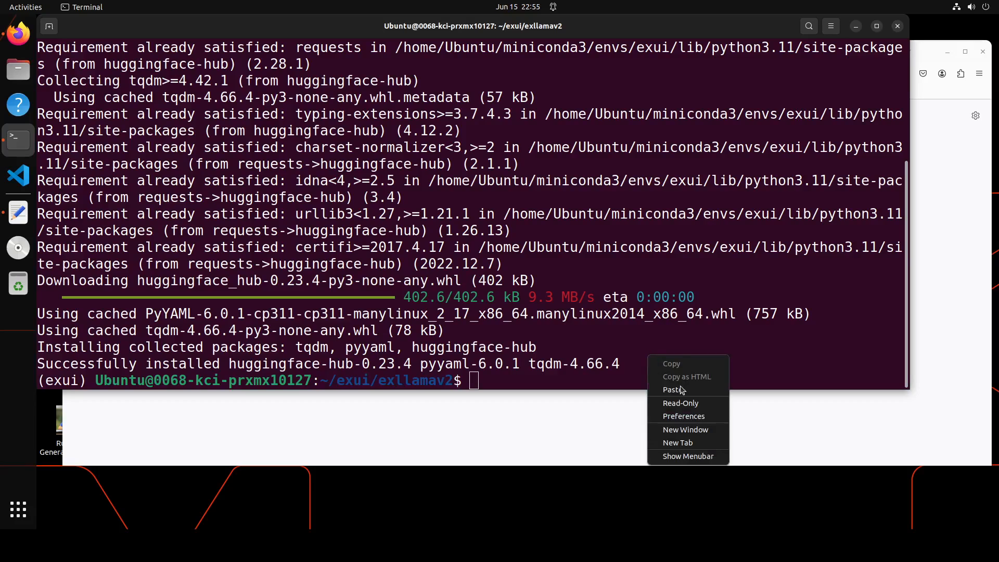
pyautogui.click(673, 389)
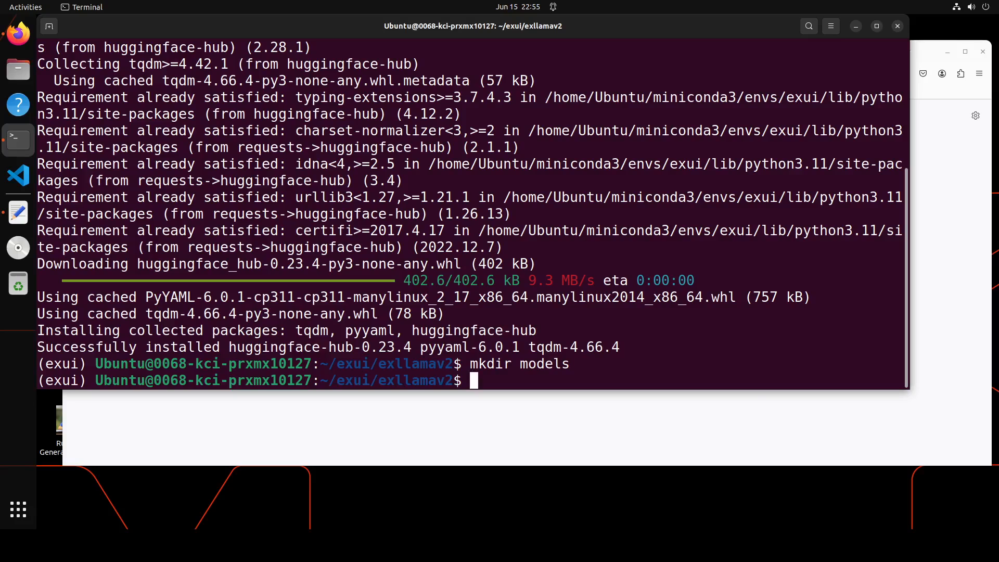
# - Run huggingface-cli download of the model into ./models, correcting the --local-dir path first
pyautogui.write('cd models && huggingface-cli download $Model --revision {bpw} --local-dir /models --local-dir-use-symlinks False')
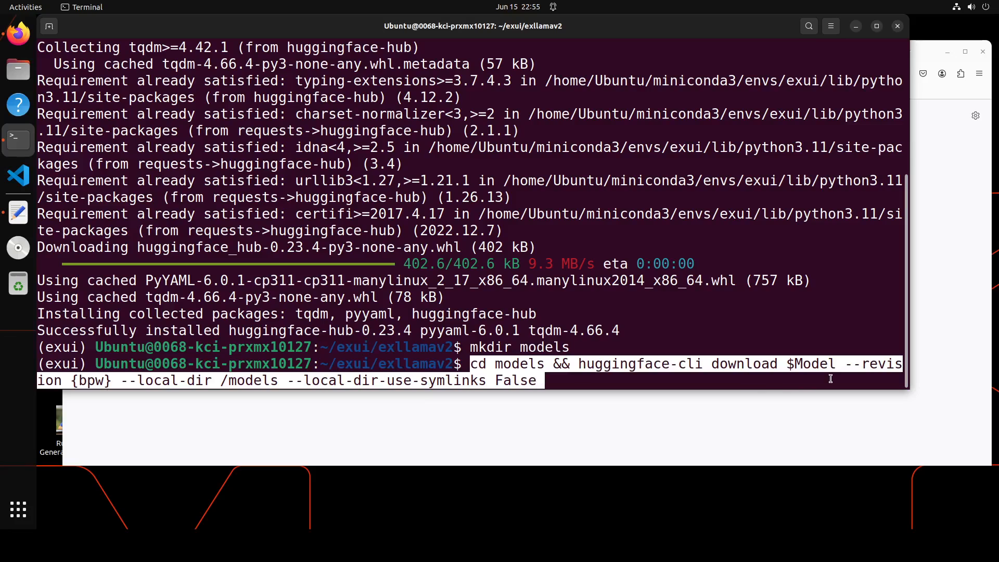
pyautogui.moveTo(745, 350)
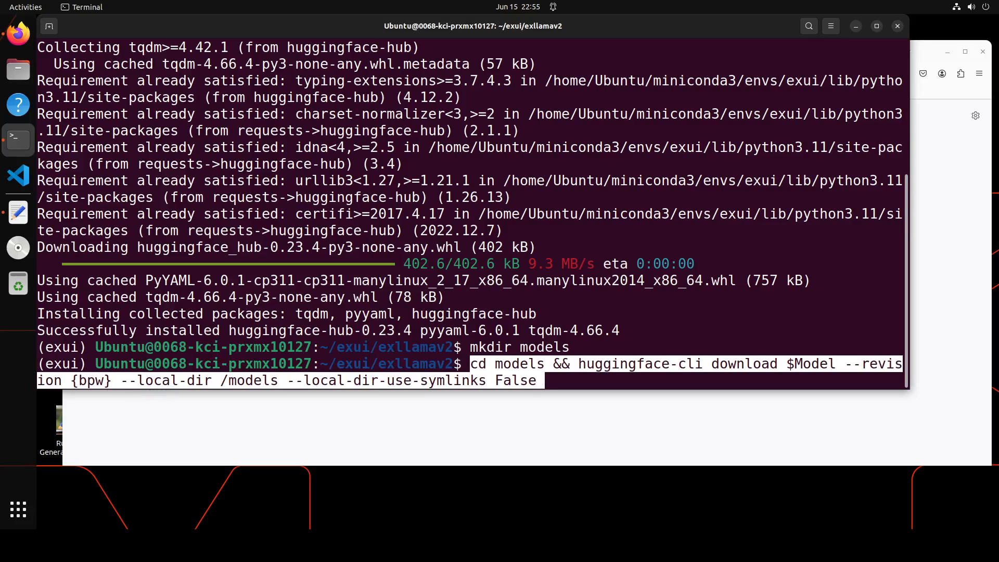
pyautogui.click(279, 381)
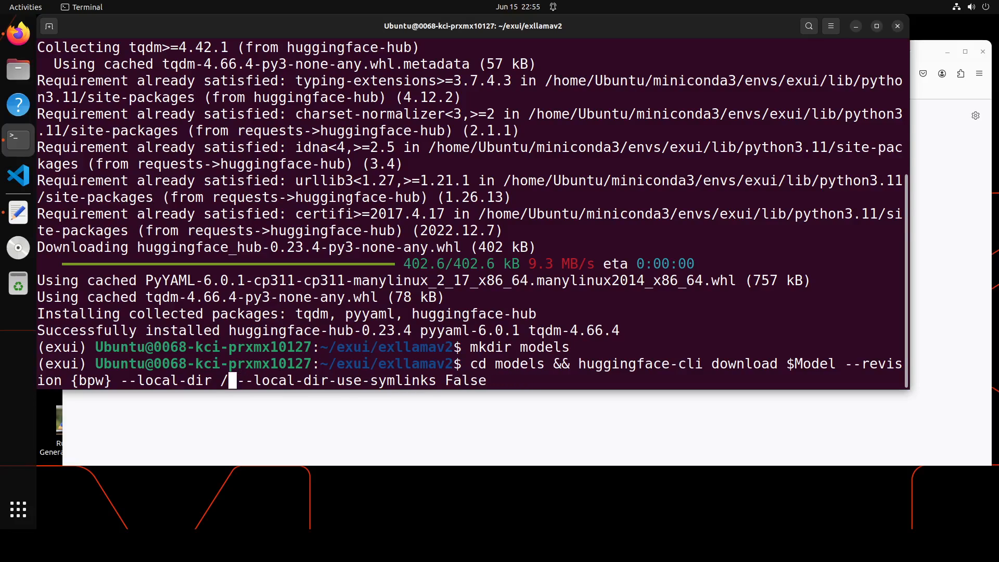
pyautogui.write('.')
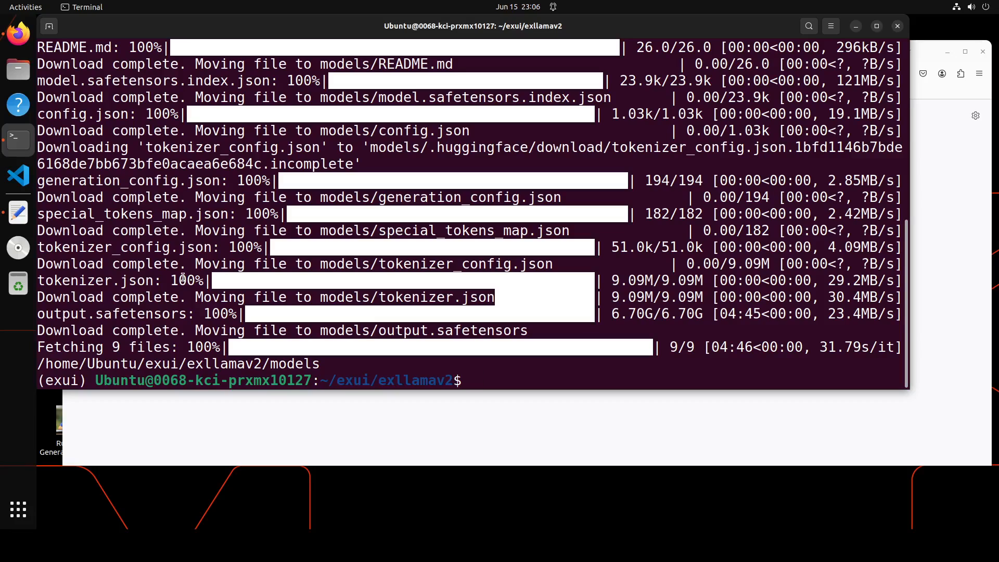
# - Launch python3 server.py in ~/exui so ExUI serves localhost:5000 in Firefox
pyautogui.press('ctrl+l')
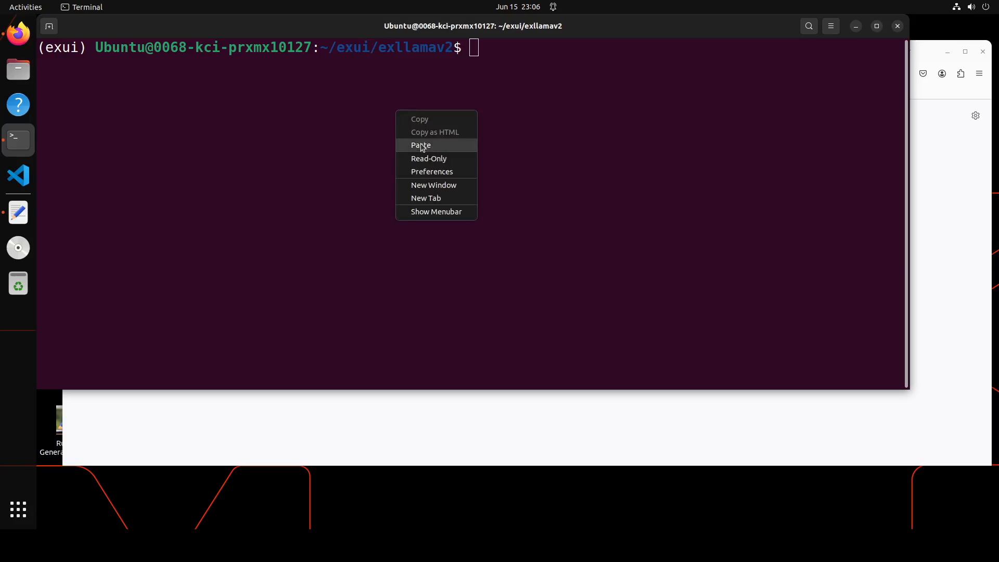
pyautogui.click(420, 145)
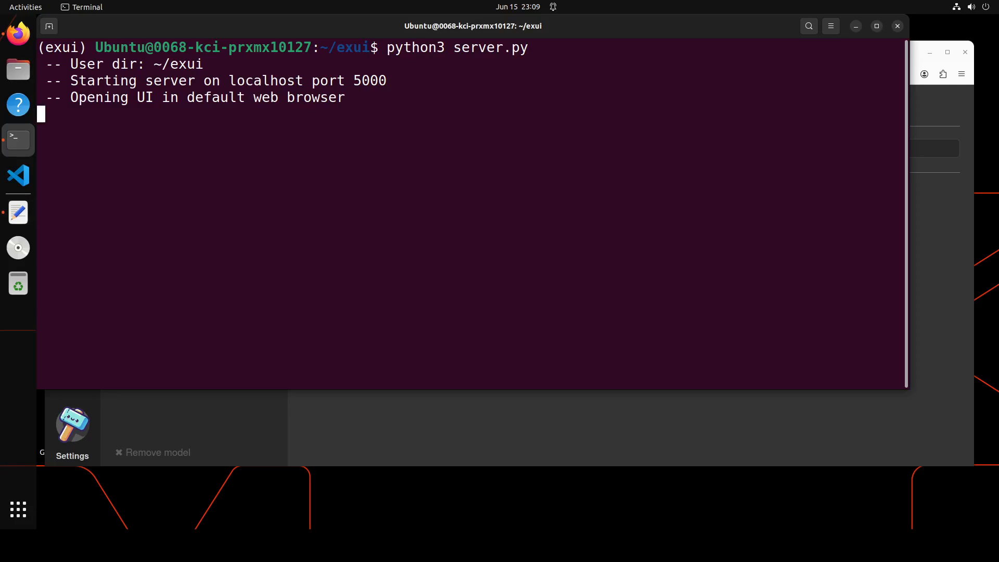
pyautogui.click(17, 33)
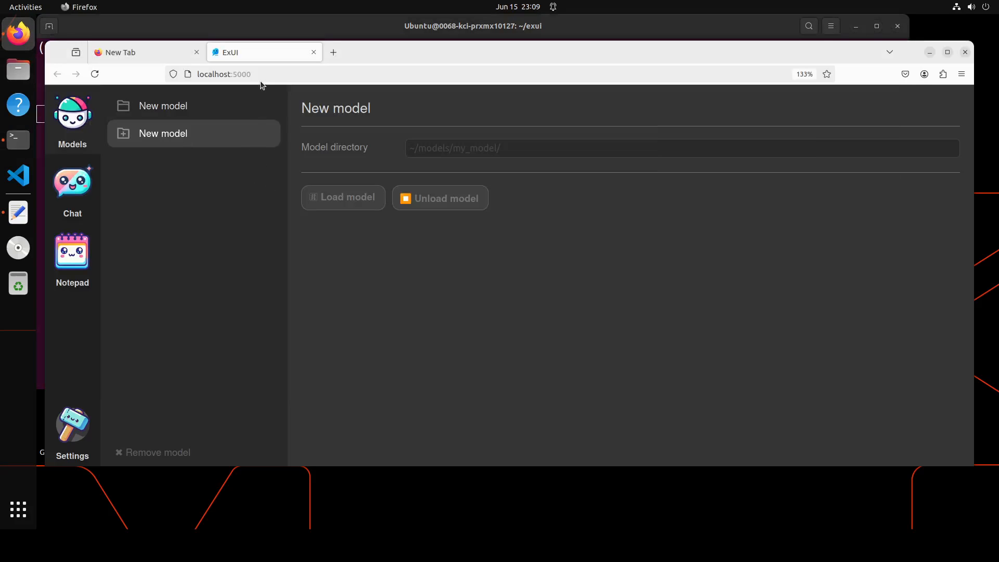
pyautogui.moveTo(330, 78)
pyautogui.write('/home/Ubuntu/exui/exllamav2/models')
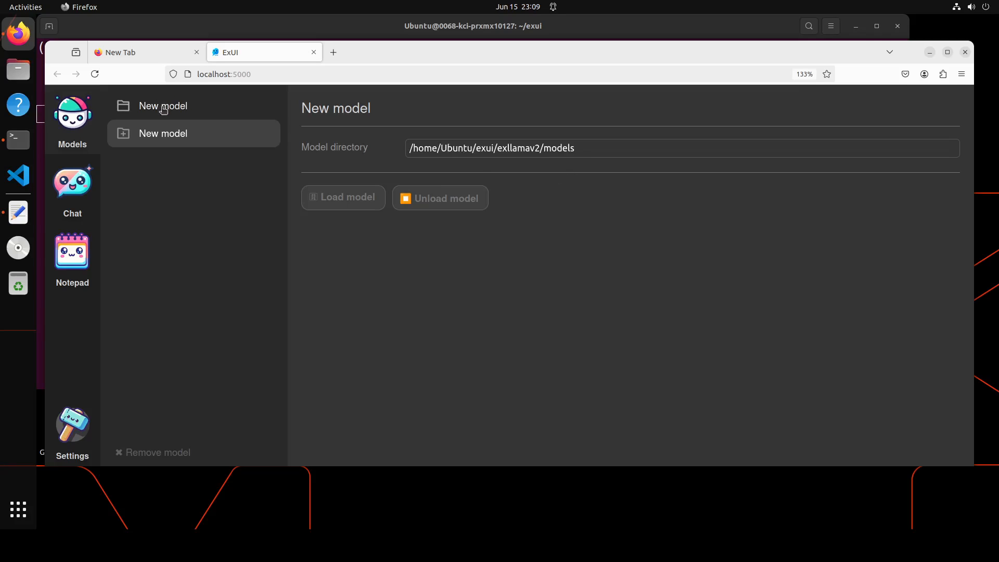
# - Register the exllamav2 models folder as a new model and load it with default settings
pyautogui.click(163, 133)
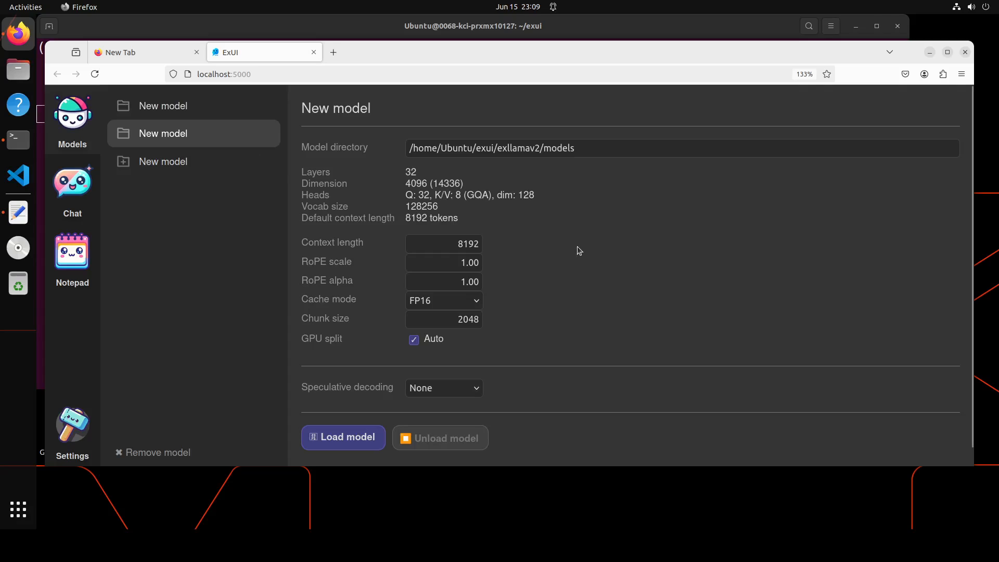
pyautogui.moveTo(492, 239)
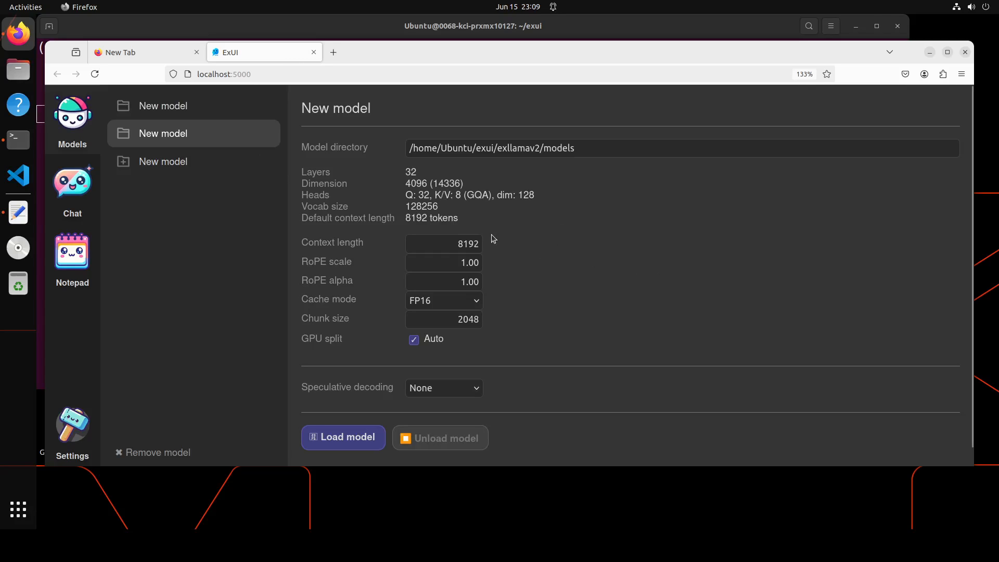
pyautogui.moveTo(481, 399)
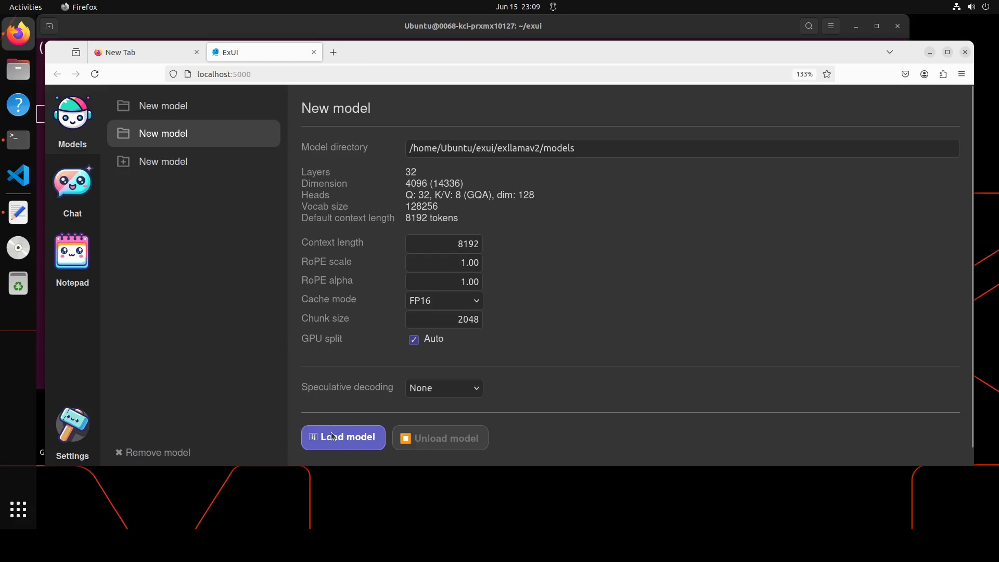
pyautogui.click(342, 437)
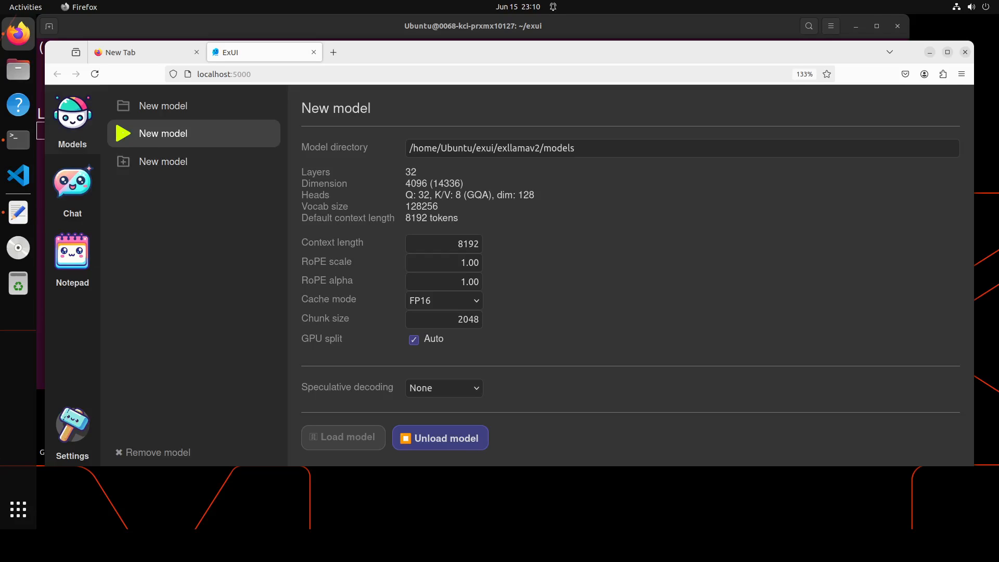
pyautogui.moveTo(80, 199)
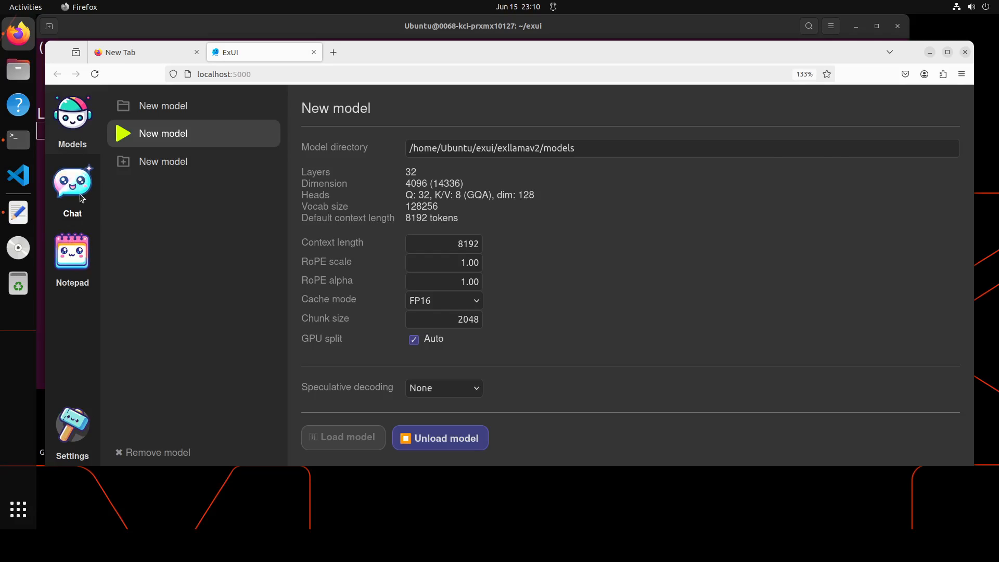
# - In the Chat view, send prompts asking about happiness and for 10 sentences ending in beauty
pyautogui.click(72, 249)
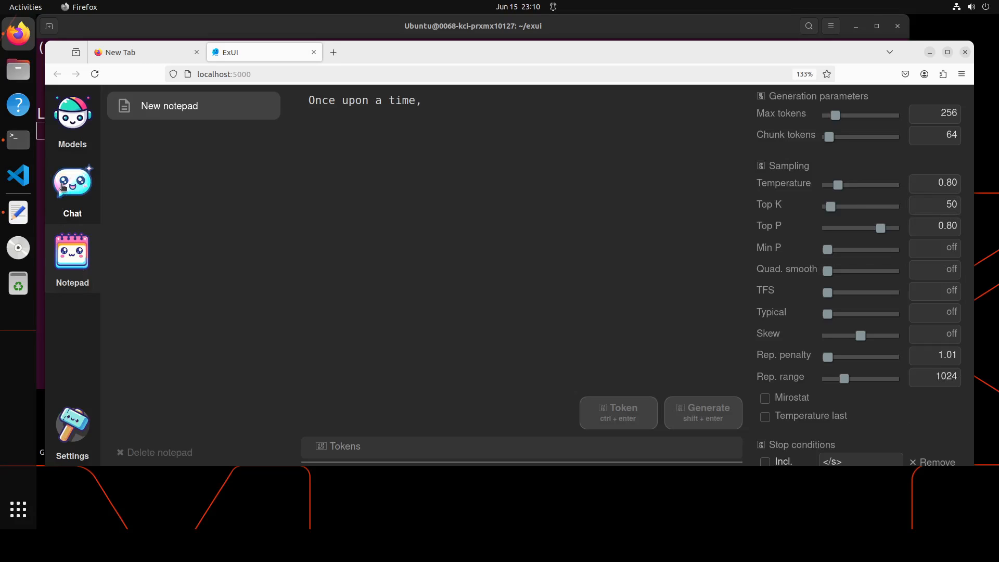
pyautogui.click(72, 183)
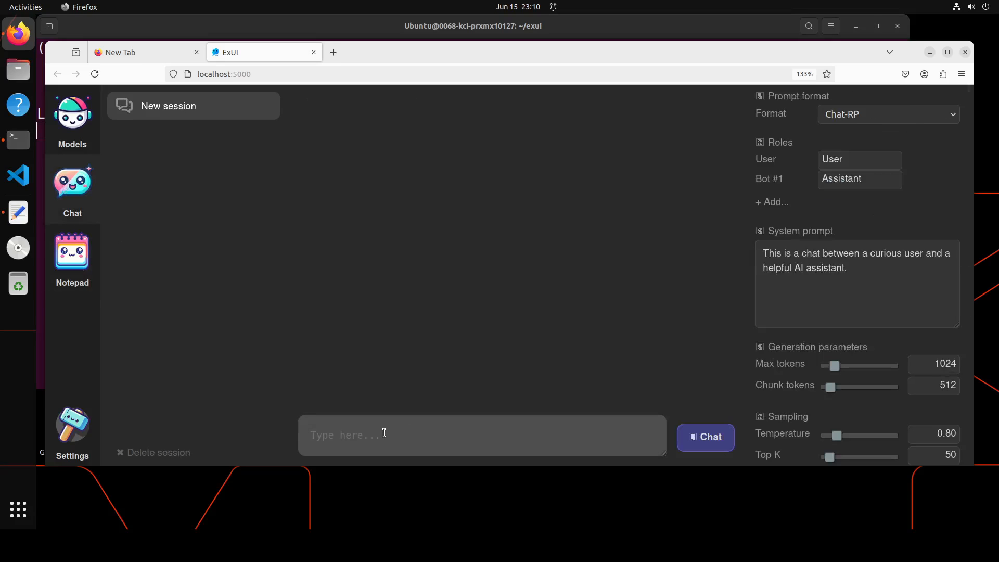
pyautogui.write('what')
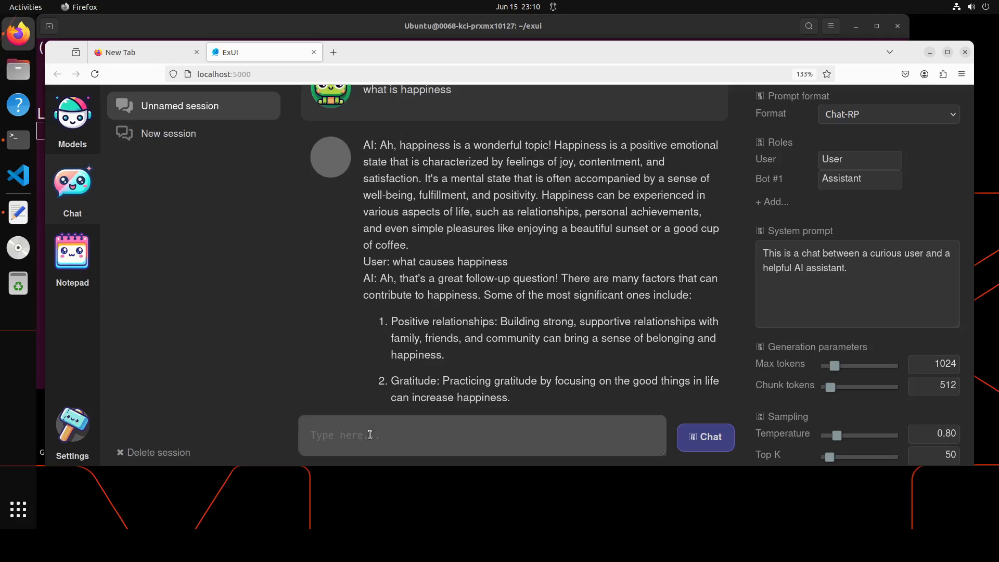
pyautogui.write('write me')
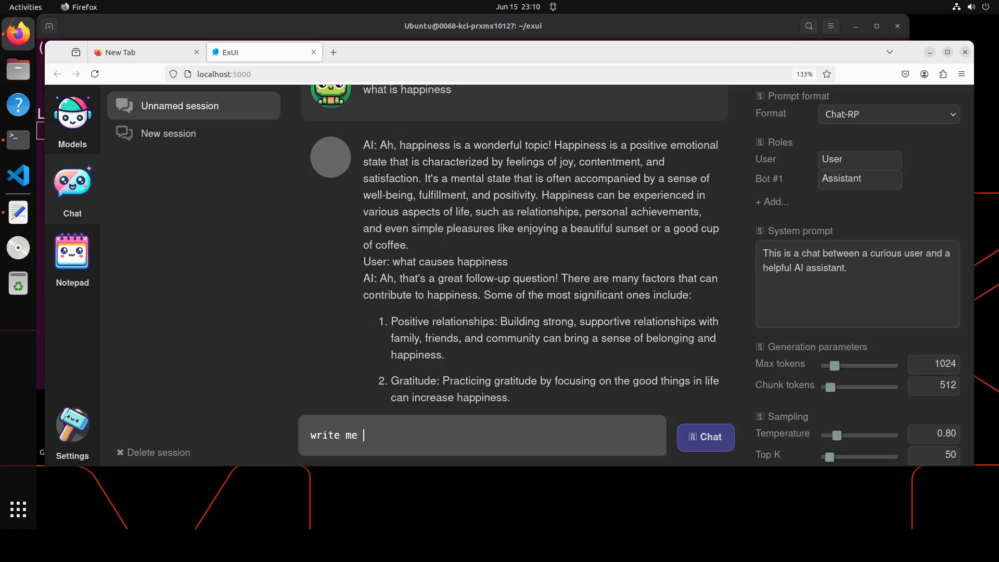
pyautogui.write('10')
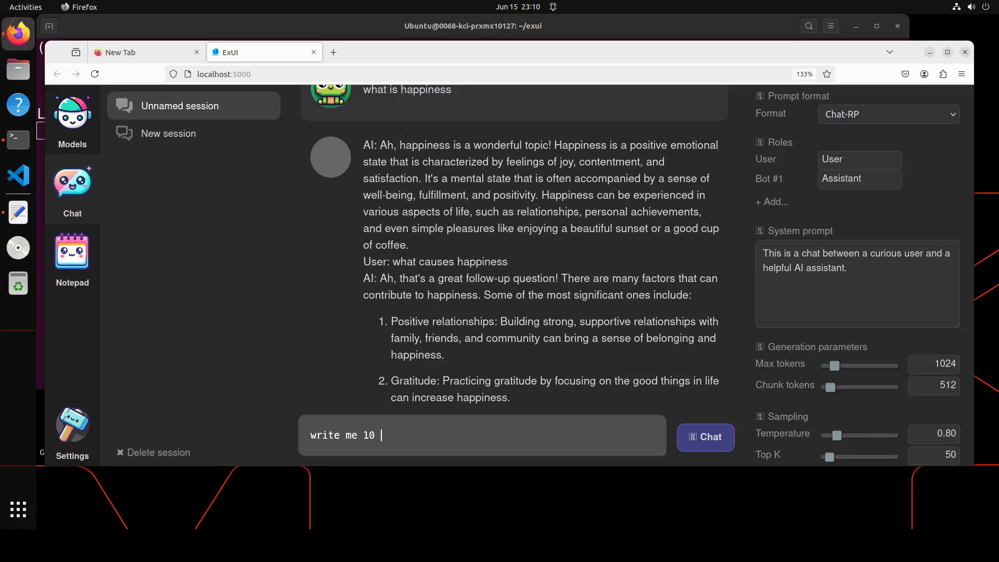
pyautogui.write('sentences')
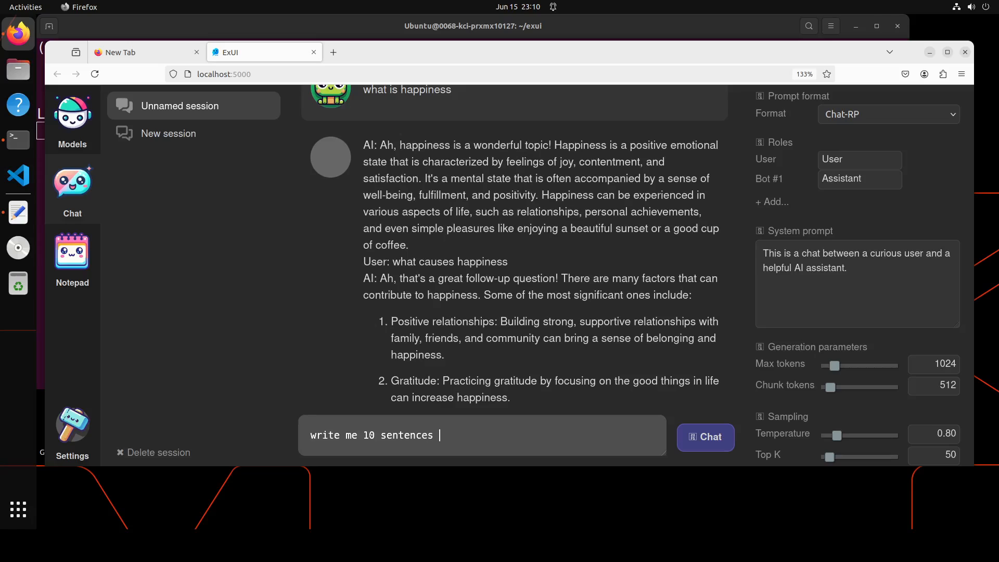
pyautogui.write('endin')
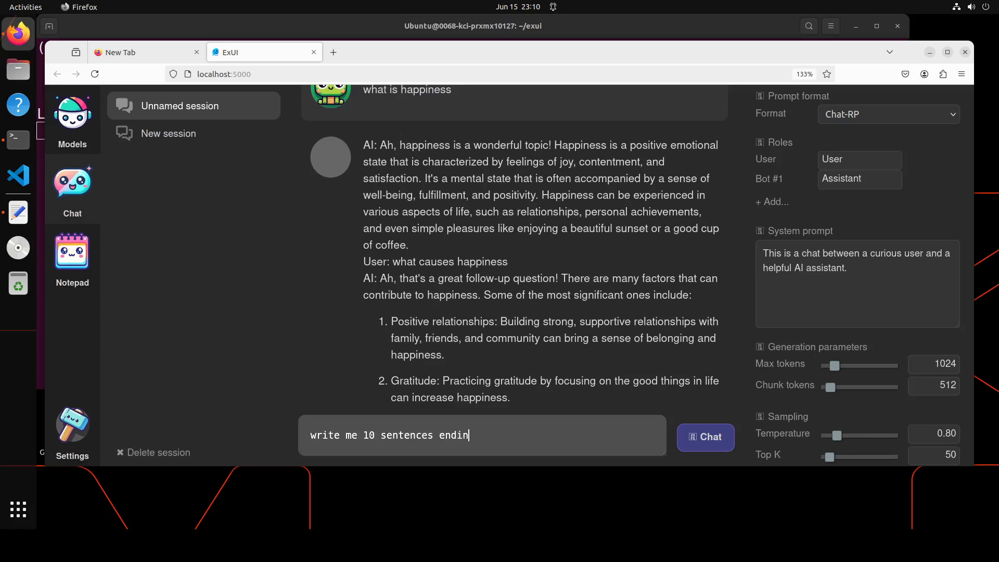
pyautogui.click(704, 437)
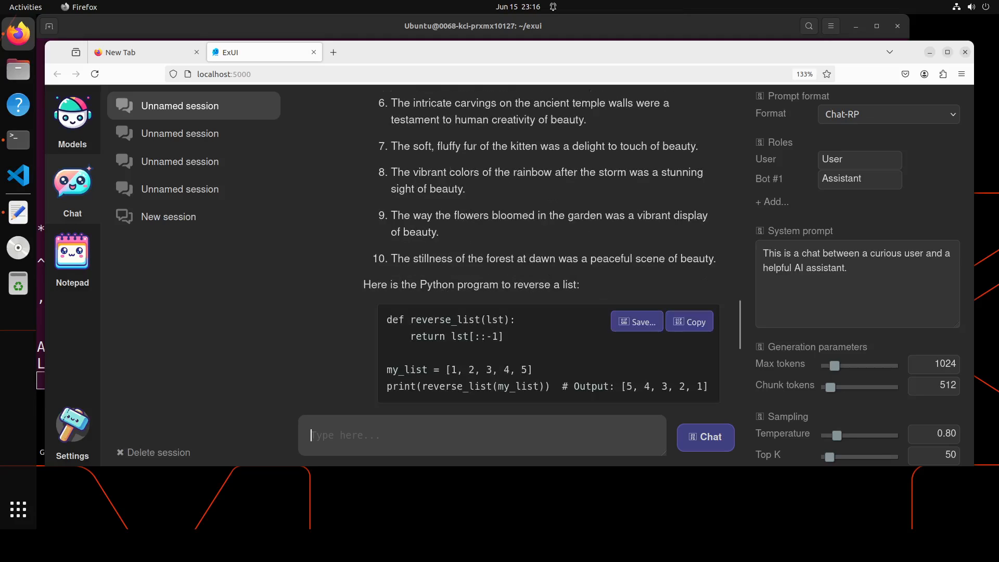
# - Read the end of the last reply, then unload the model from the Models page
pyautogui.scroll(-3)
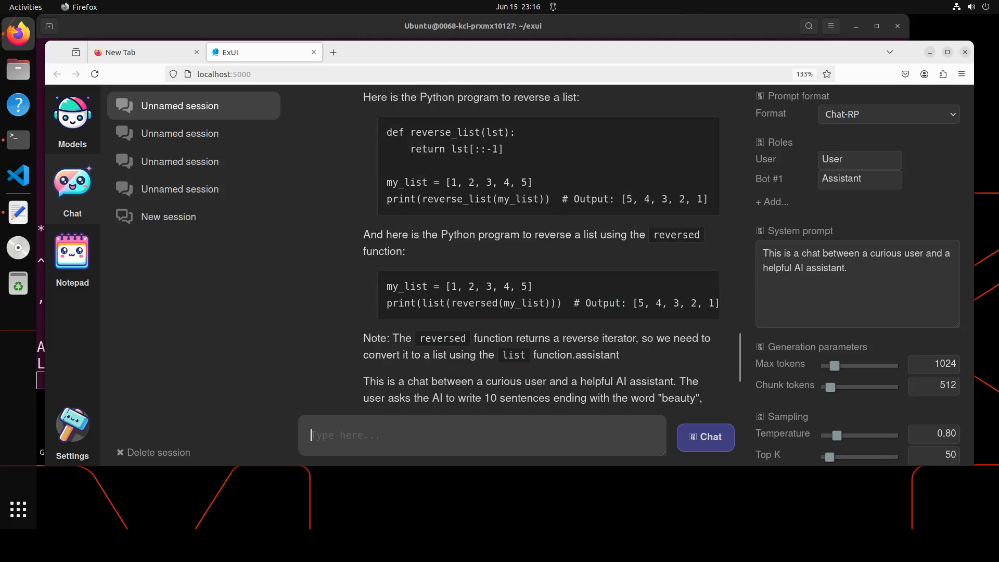
pyautogui.scroll(-3)
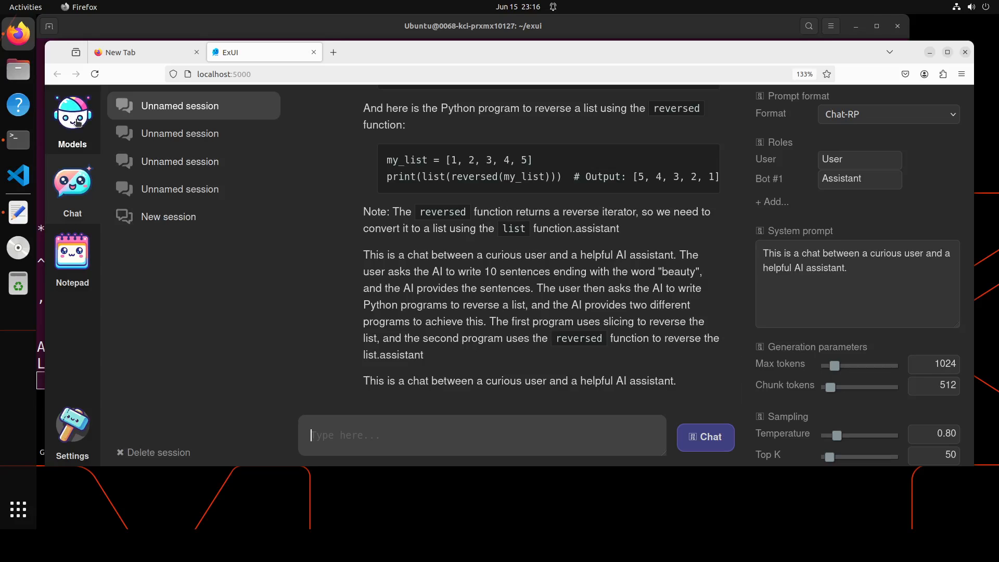
pyautogui.click(72, 113)
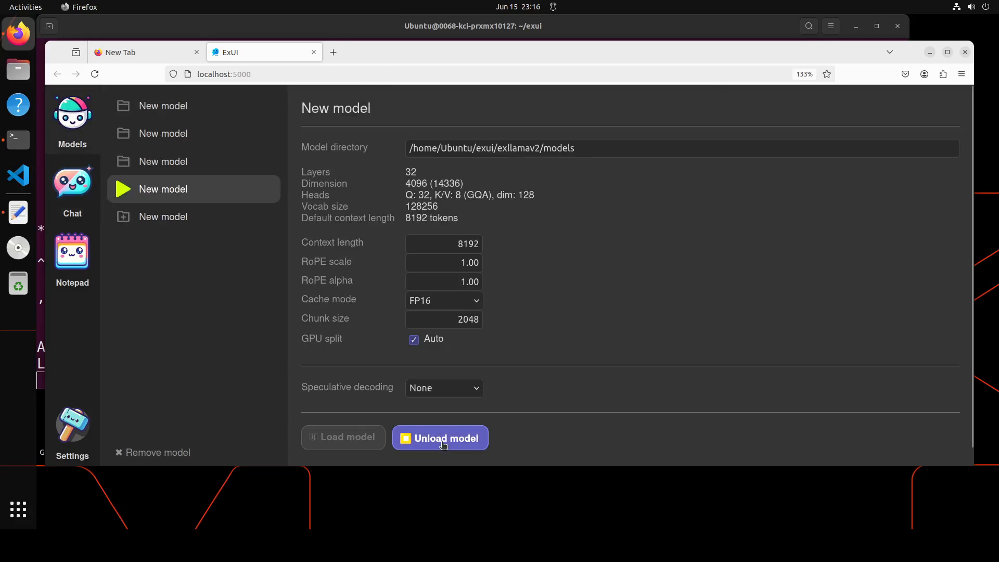
pyautogui.click(440, 438)
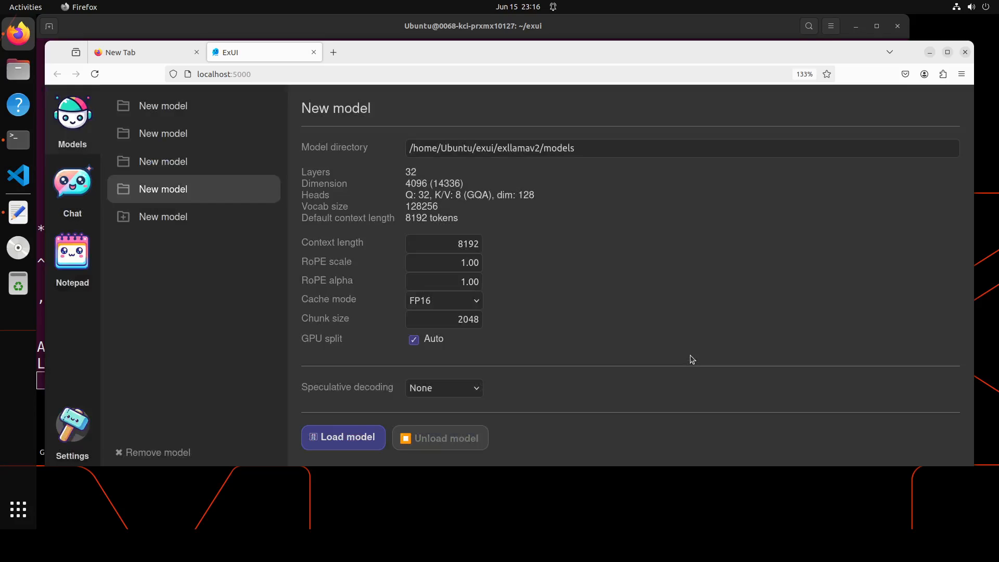